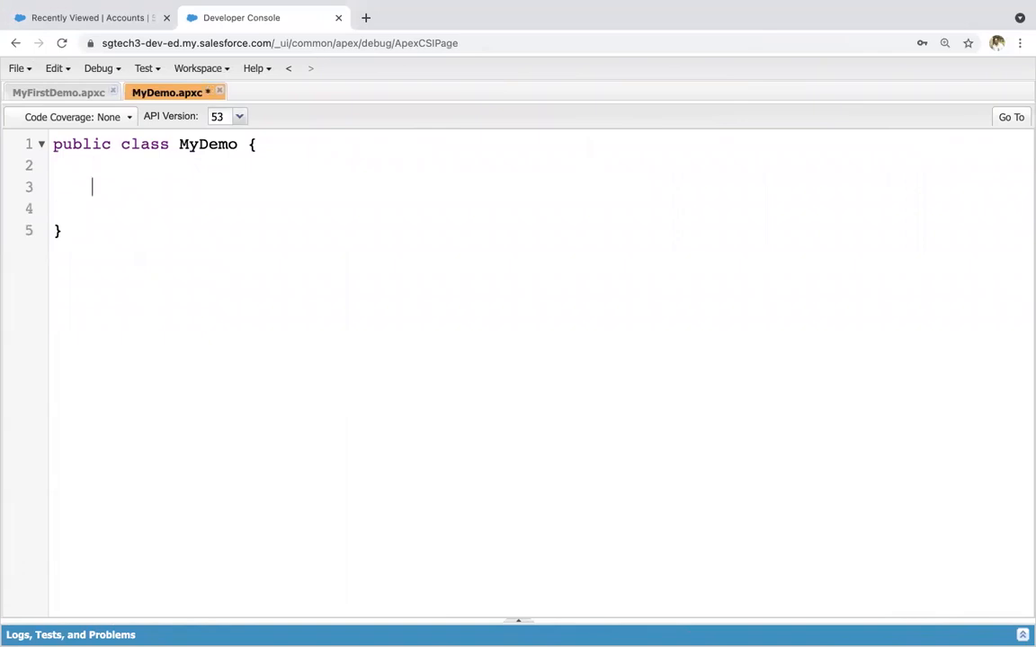
Type the 'public static void updateAccountPhone(){' method header on line 3 of MyDemo
type("public static")
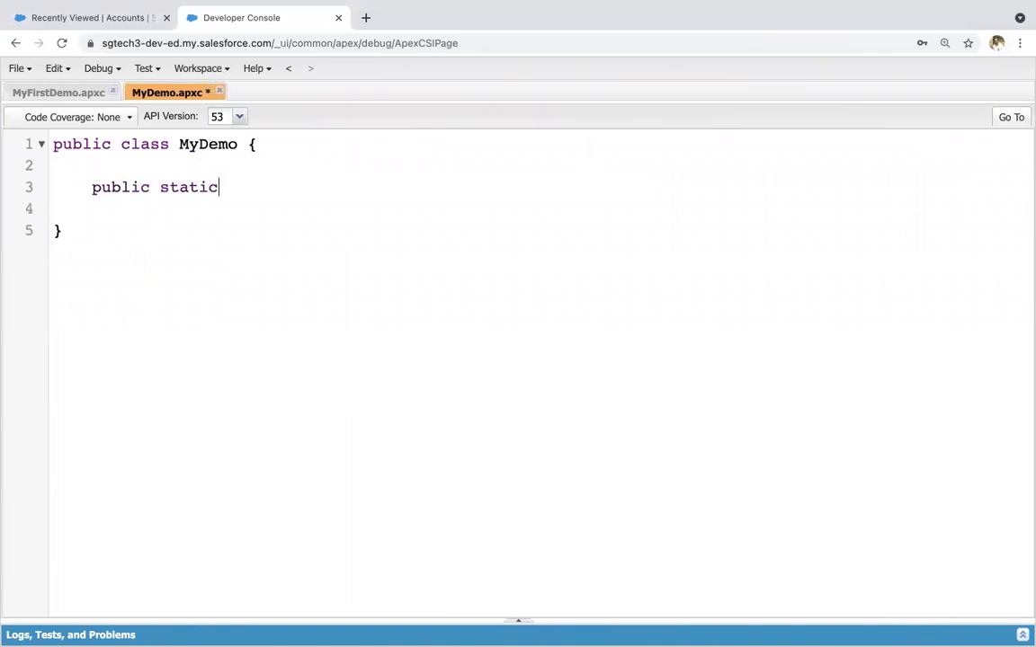
type("void")
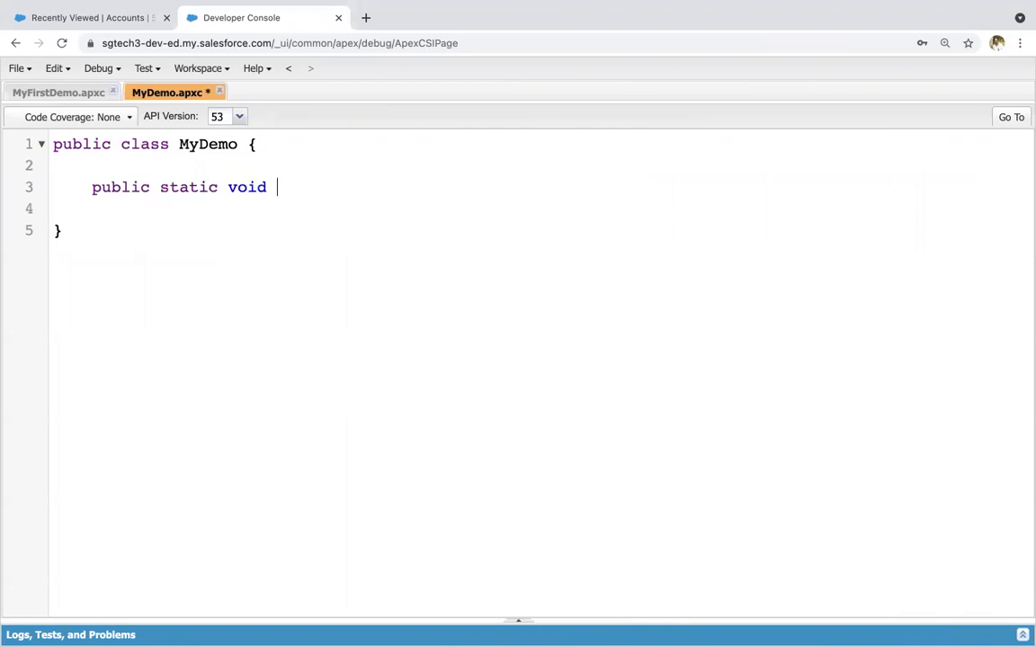
type("updateAc")
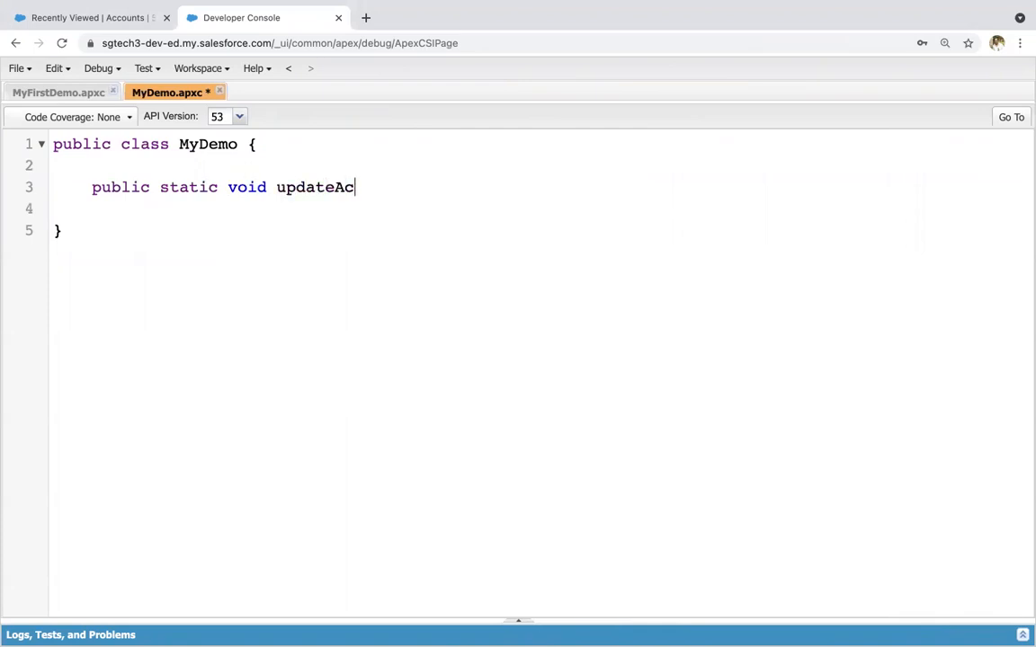
type("countPhone")
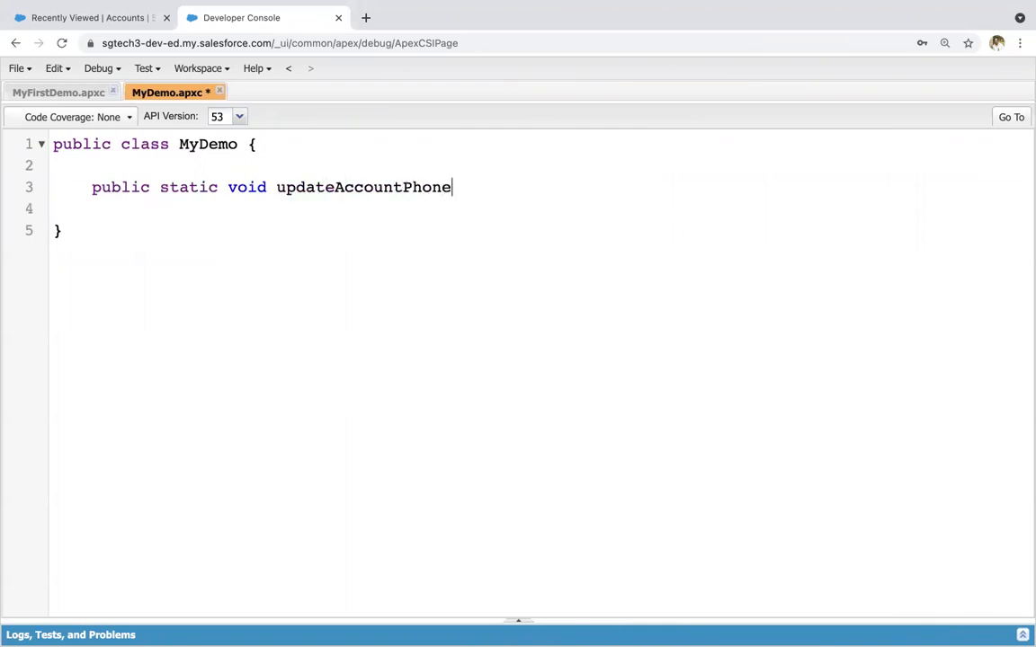
type("(){")
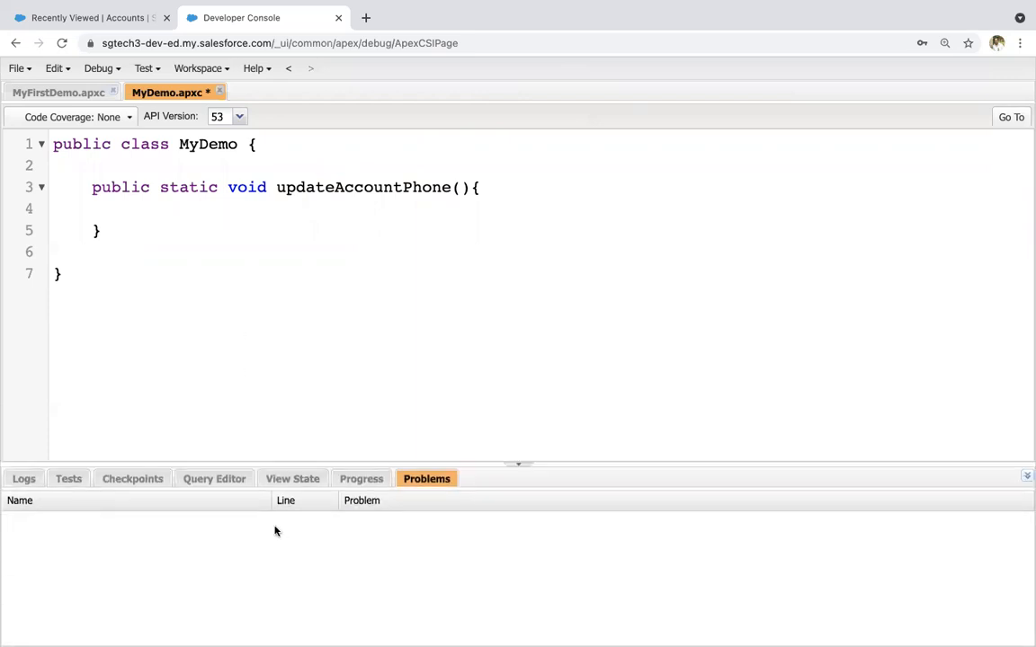
In the Query Editor, change the Account filter from THIS_YEAR to LAST_WEEK and execute, returning 13 rows
left_click(214, 478)
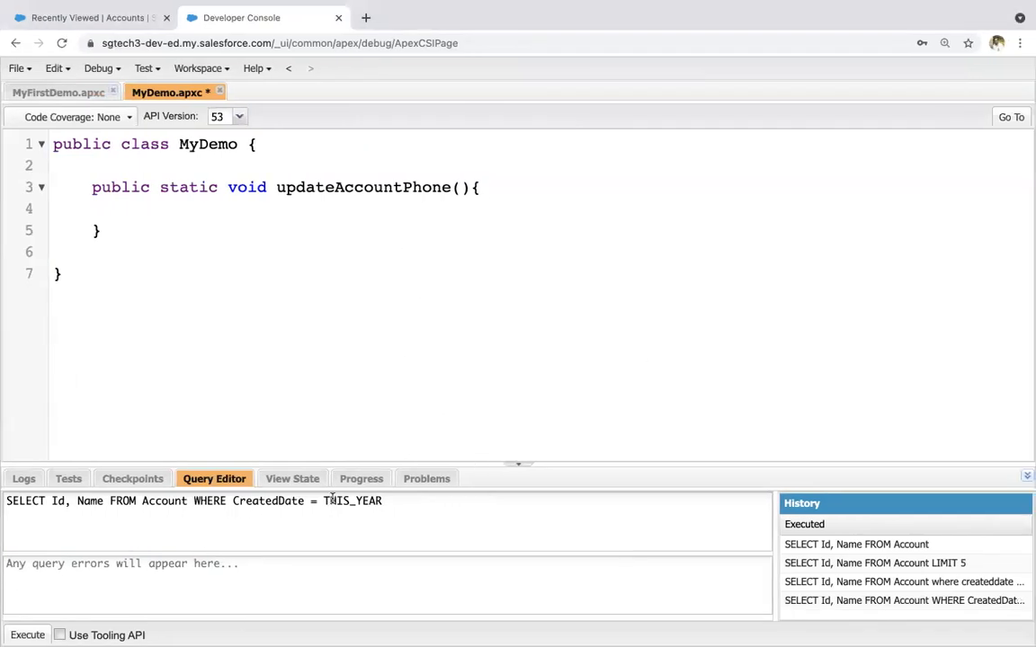
double_click(352, 501)
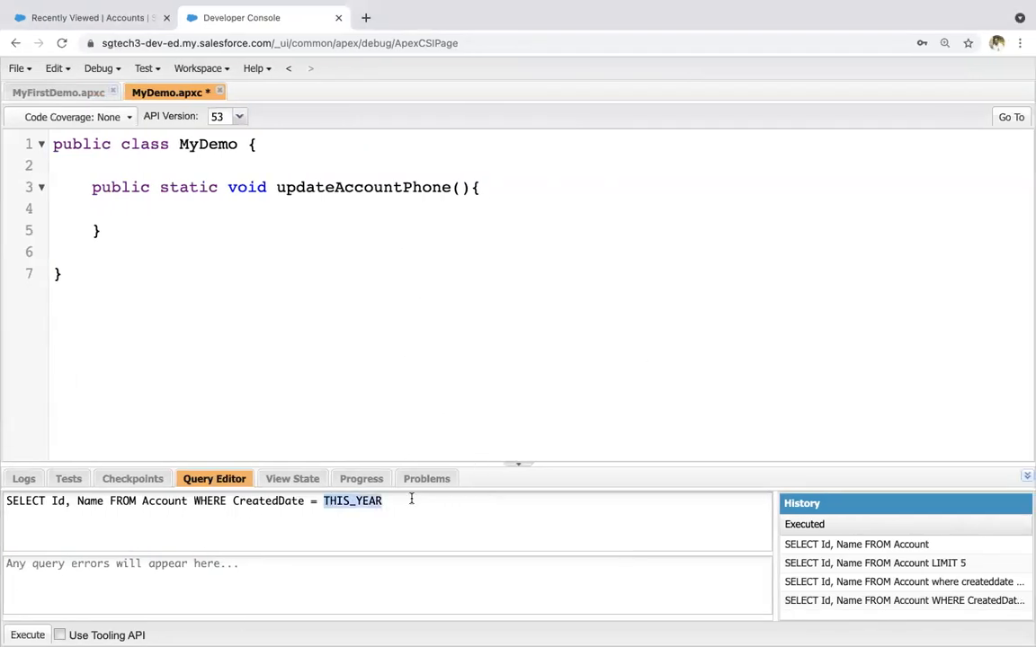
type("LAST_")
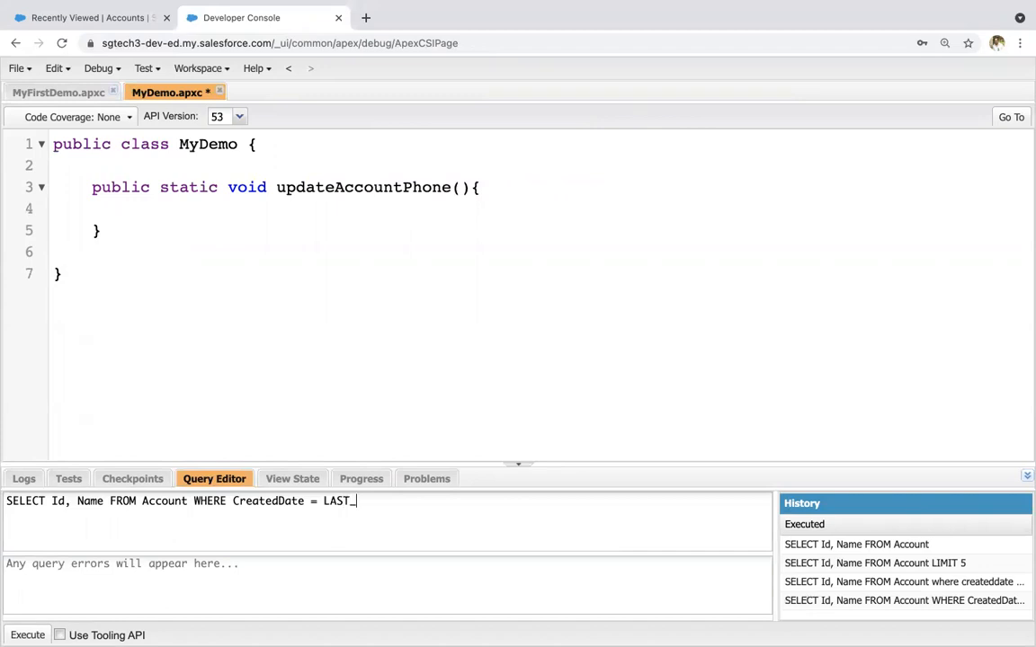
type("WEEK")
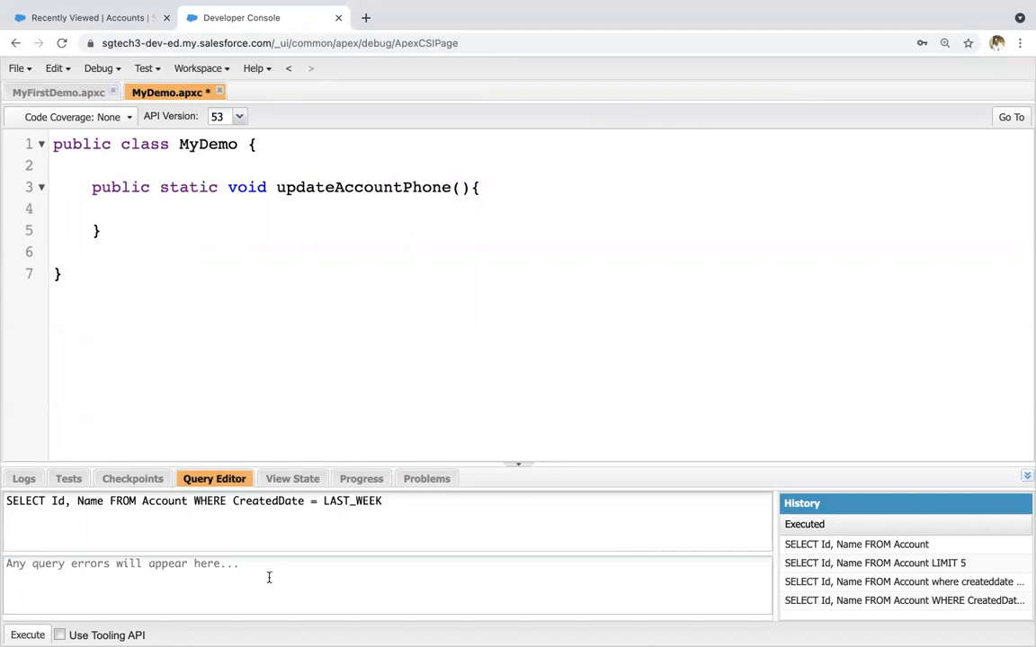
left_click(27, 635)
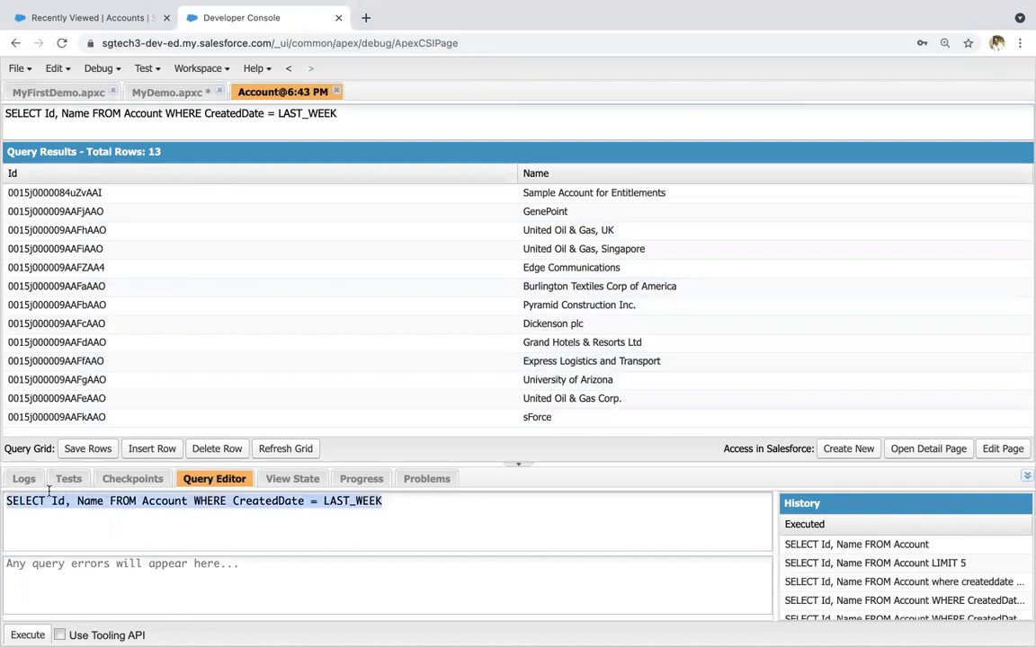
Assign the last-week query to 'List<Account> accList' inside updateAccountPhone
left_click(167, 92)
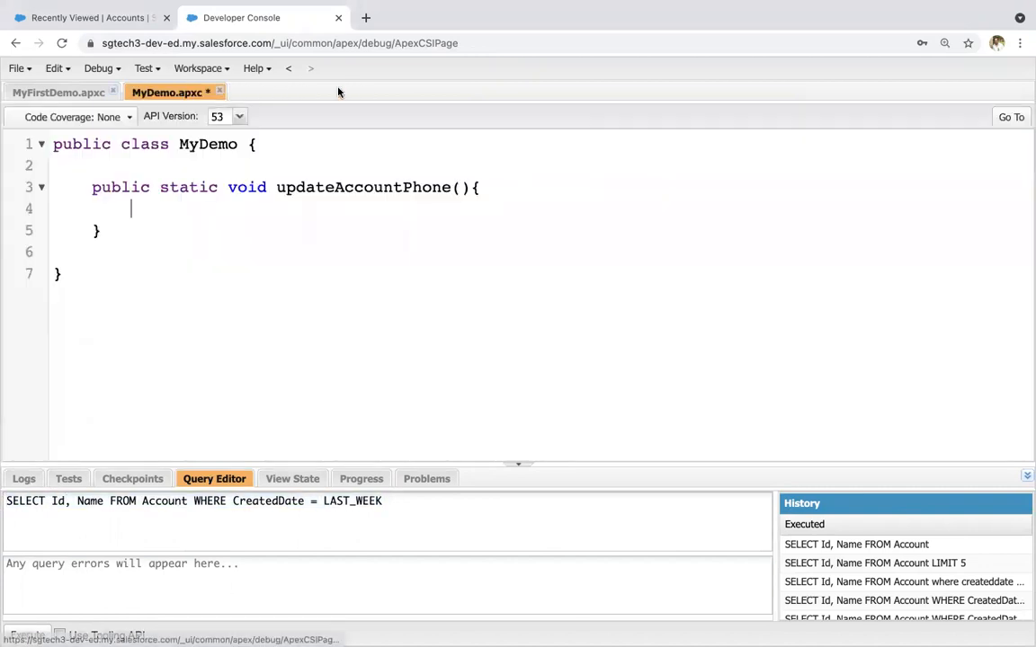
type("Li")
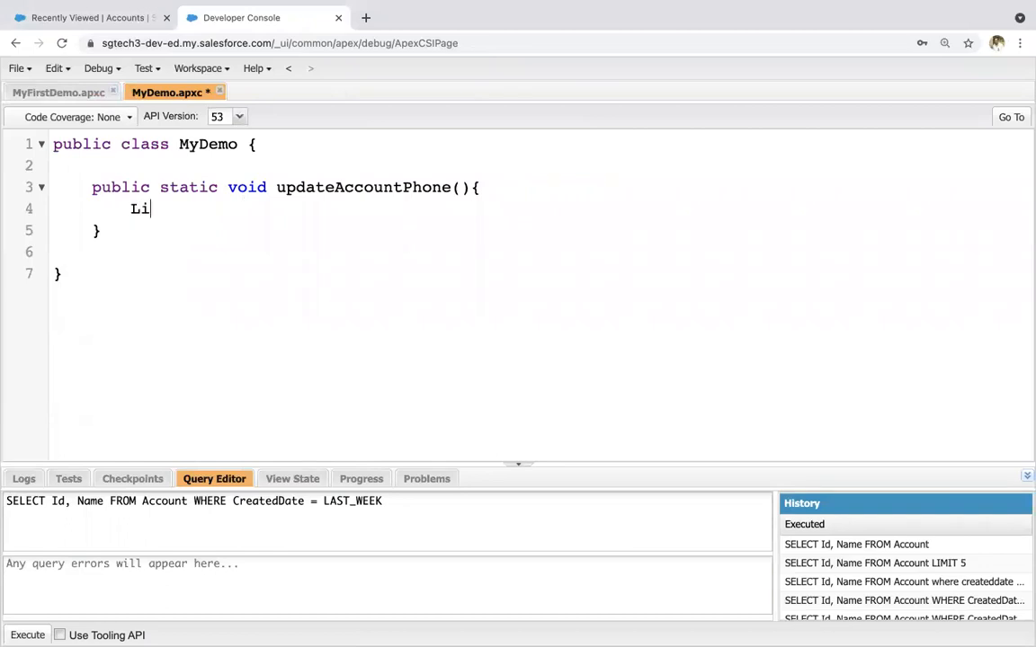
type("st<Account> accList")
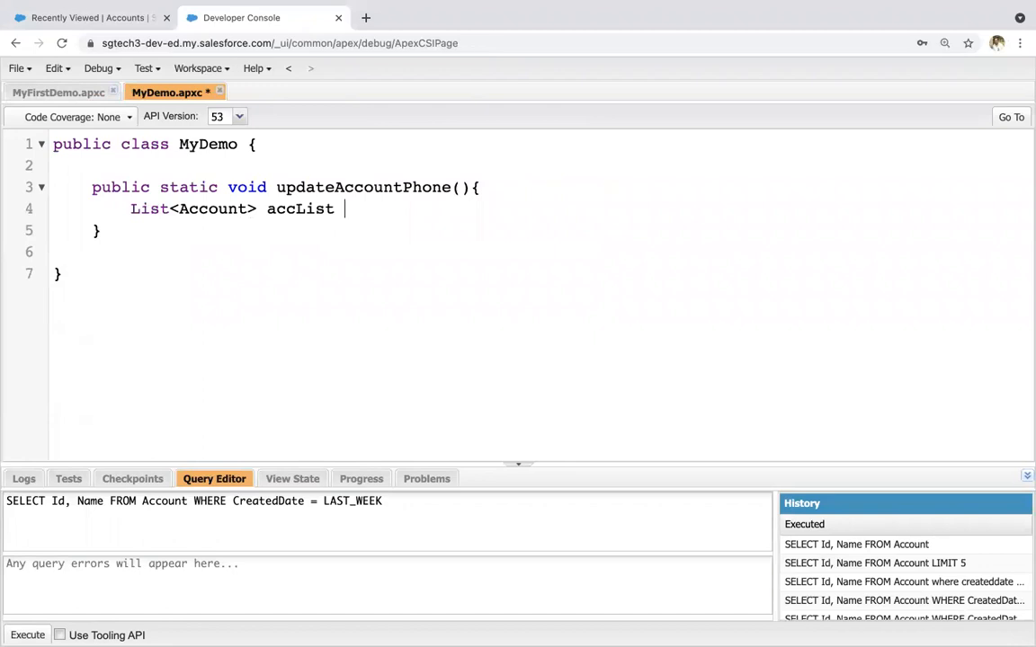
type("= [SELECT Id, Name FROM Account WHERE CreatedDate = LAST_WEEK];")
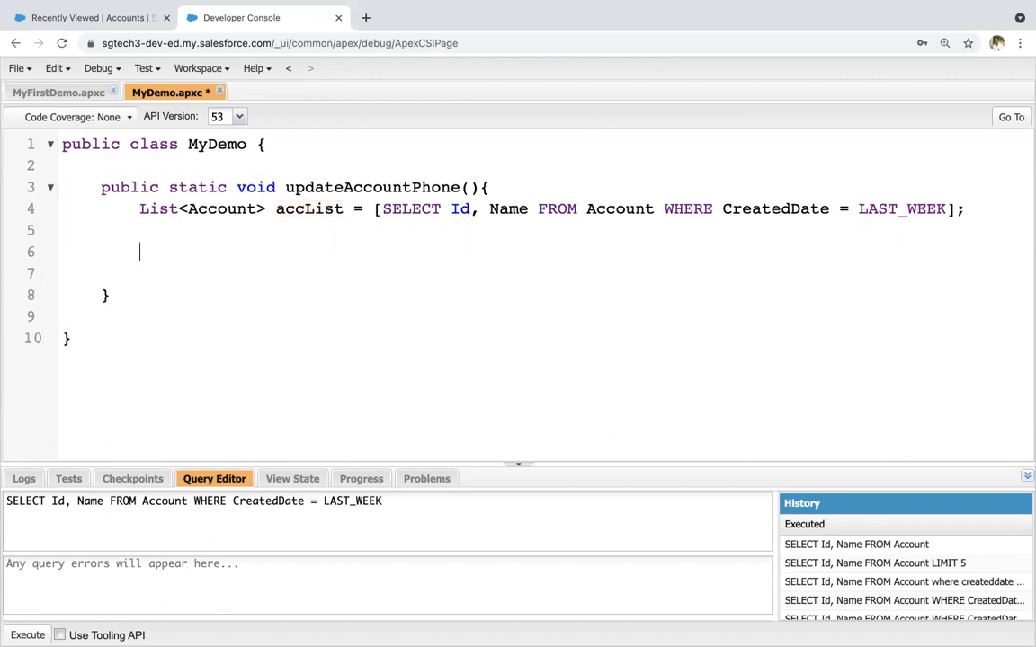
Add an empty if (!accList.isEmpty()) block after the query
type("if(")
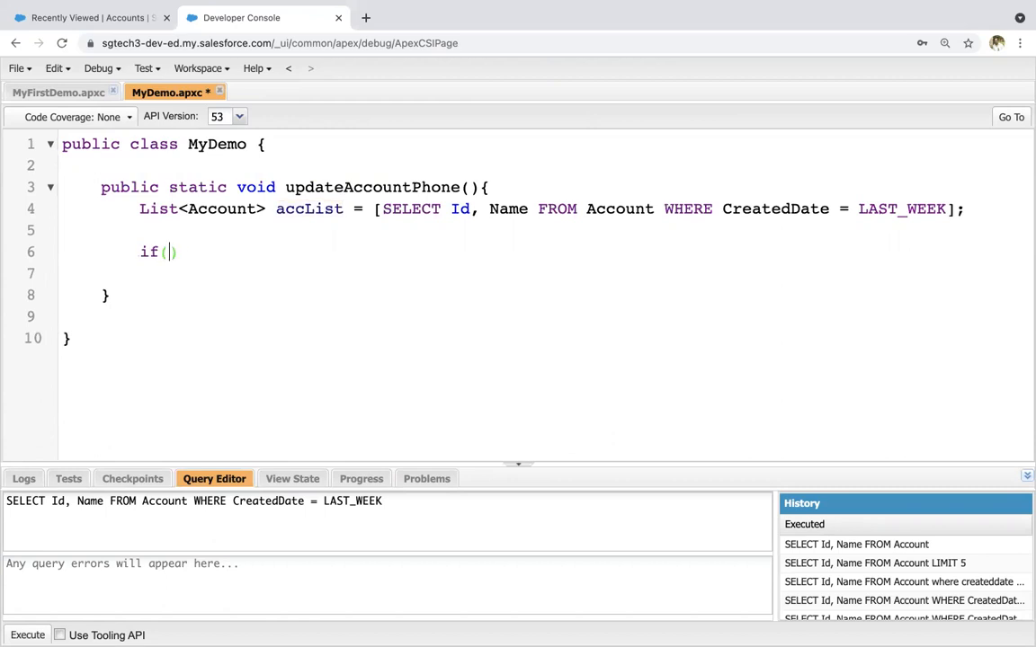
type("accList.i")
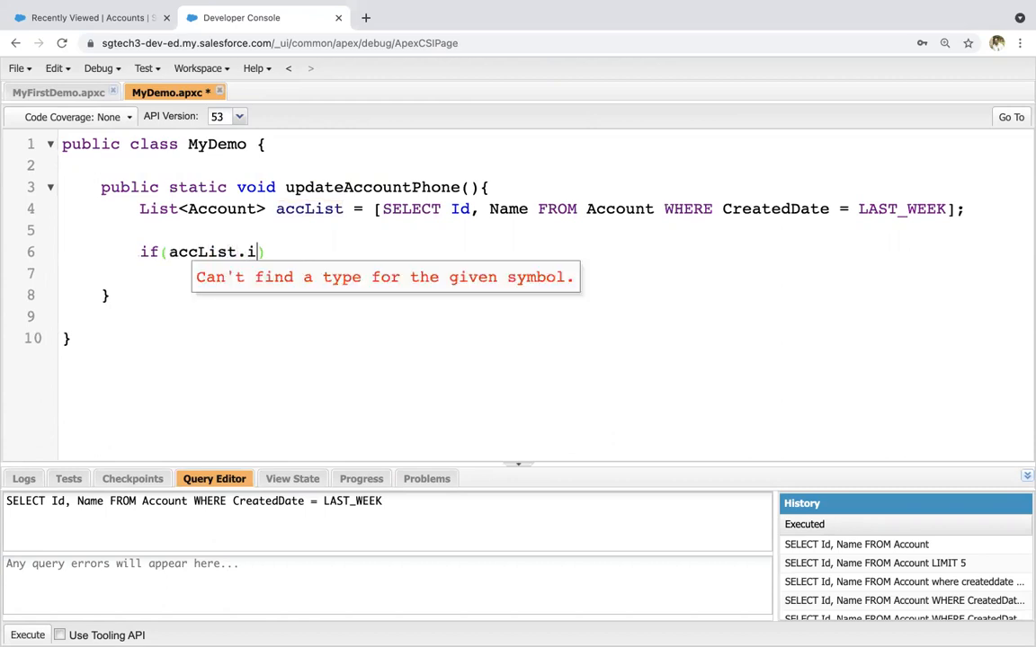
type("sEmpty())")
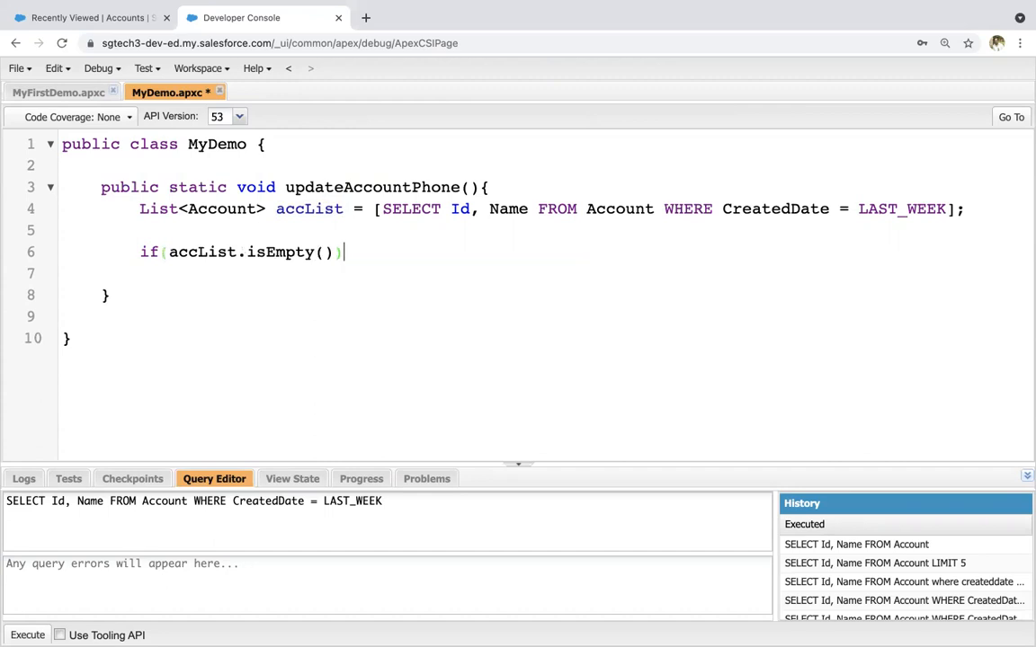
type("{")
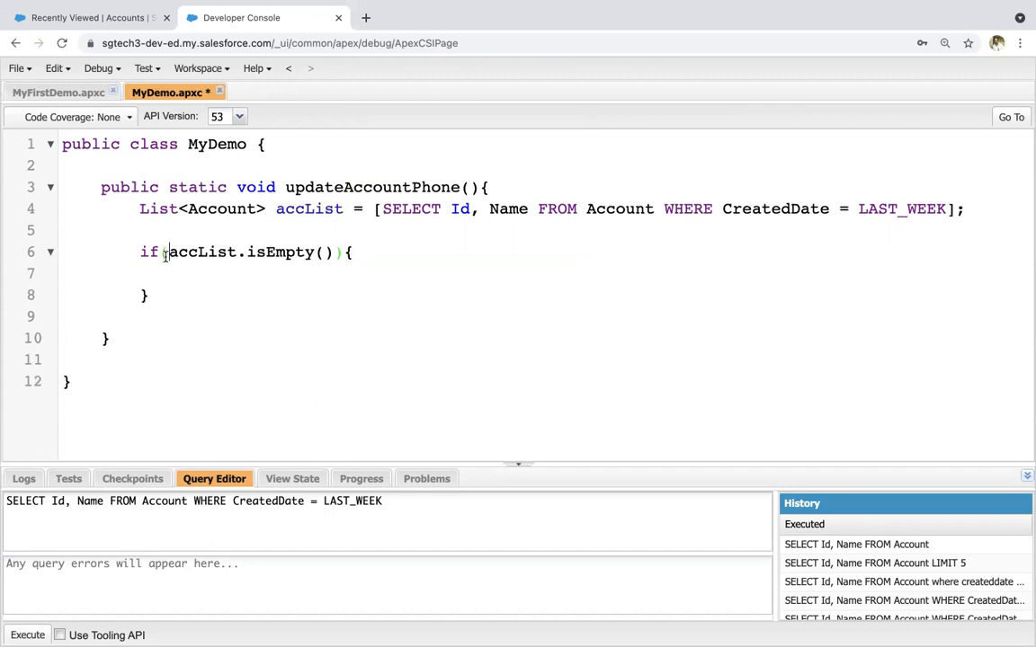
type("!")
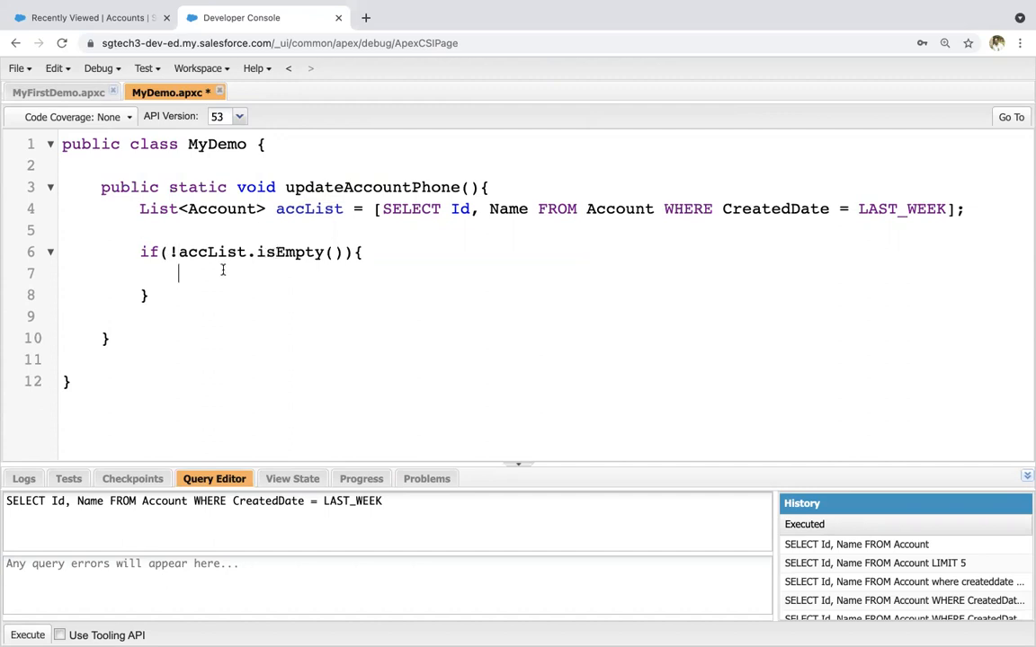
Add a 'for(Account acc : accList)' loop inside the if block
type("for(")
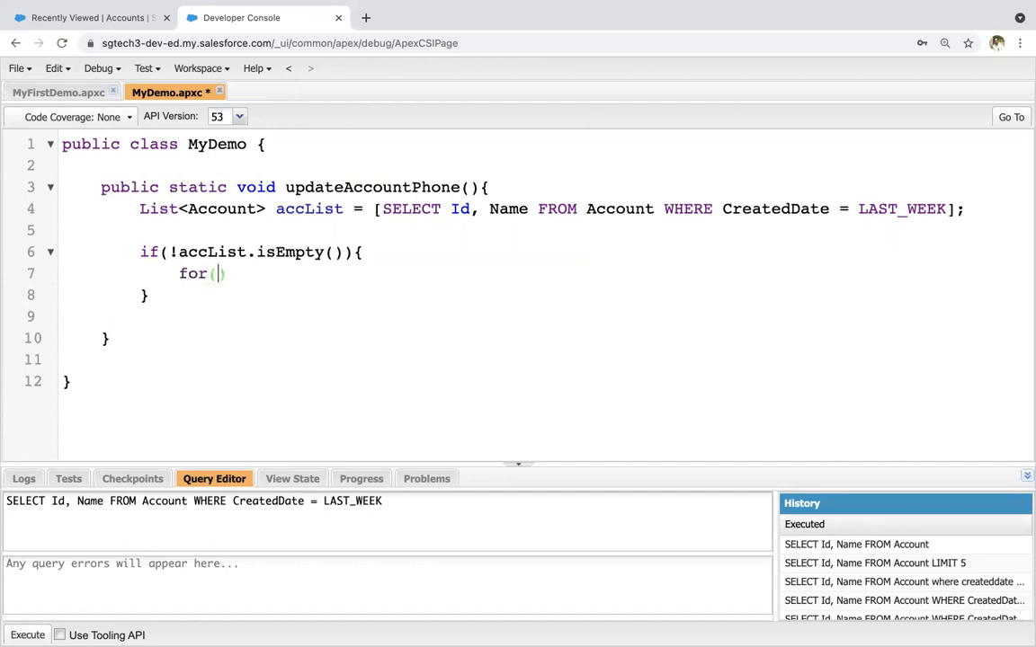
type("Account a")
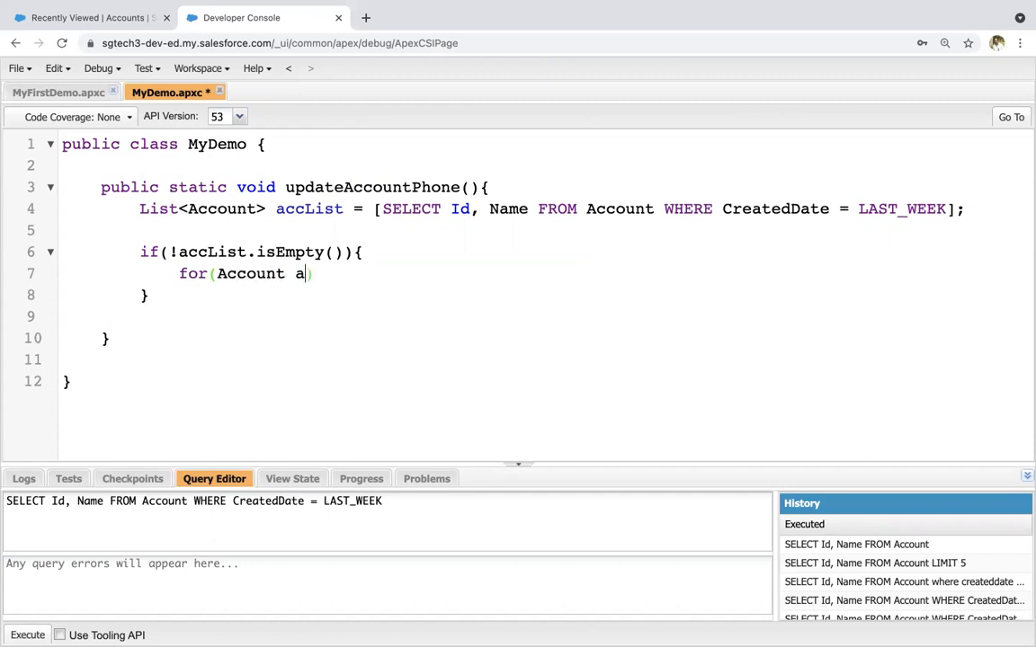
type("cc : accList")
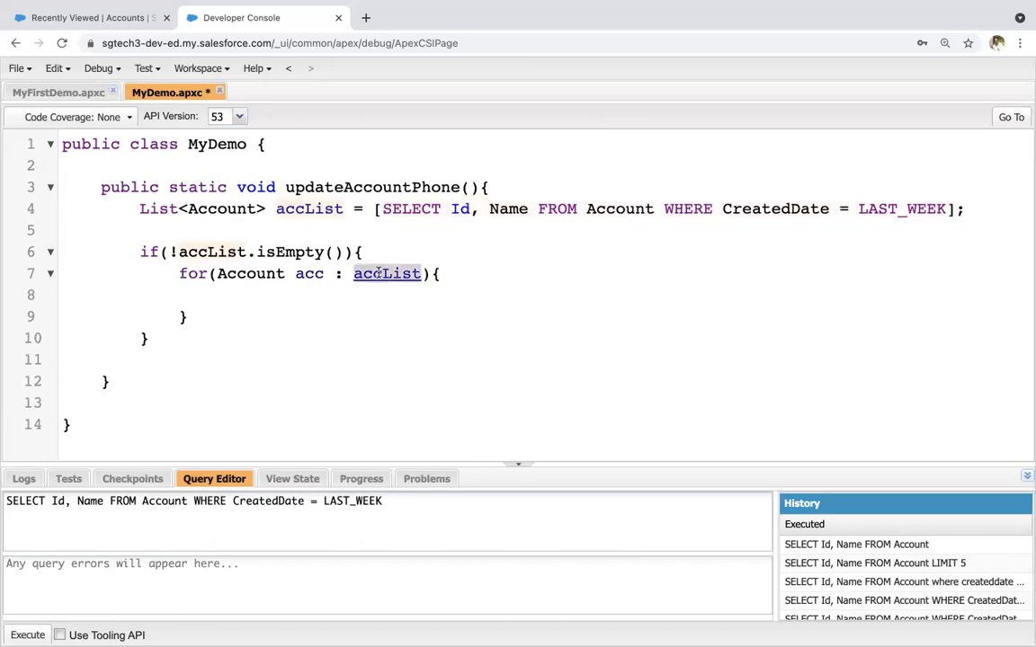
left_click(219, 295)
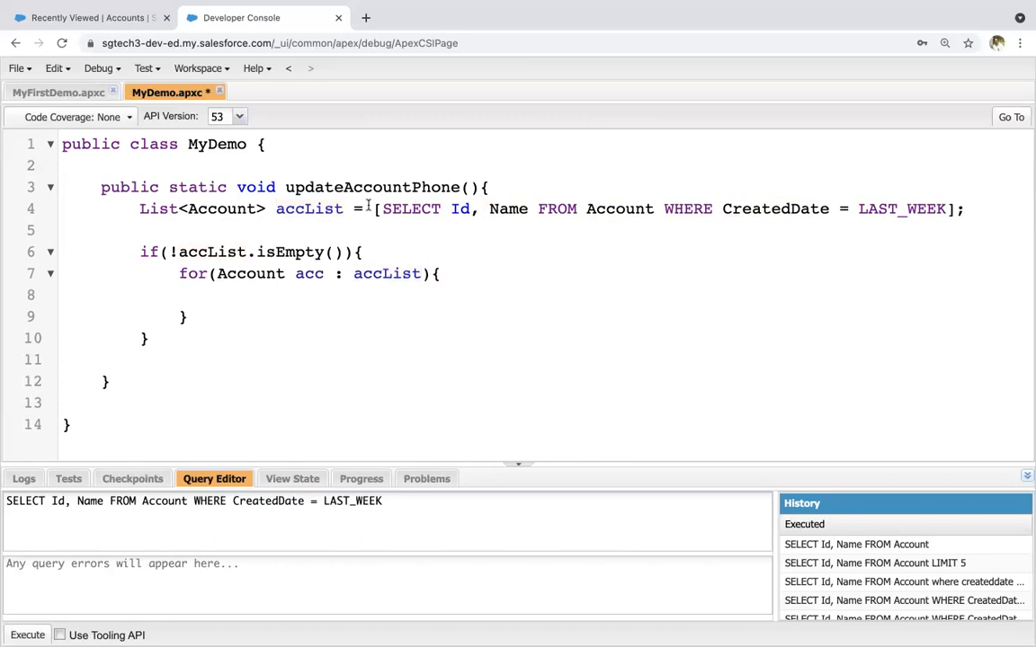
double_click(387, 273)
type("acc.")
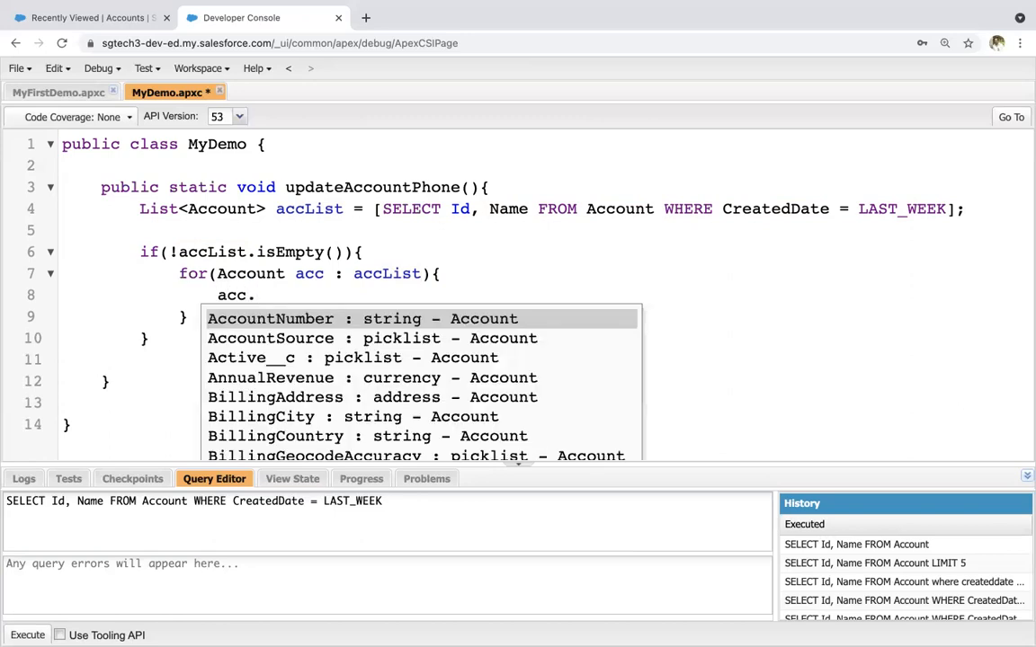
type("Phone =")
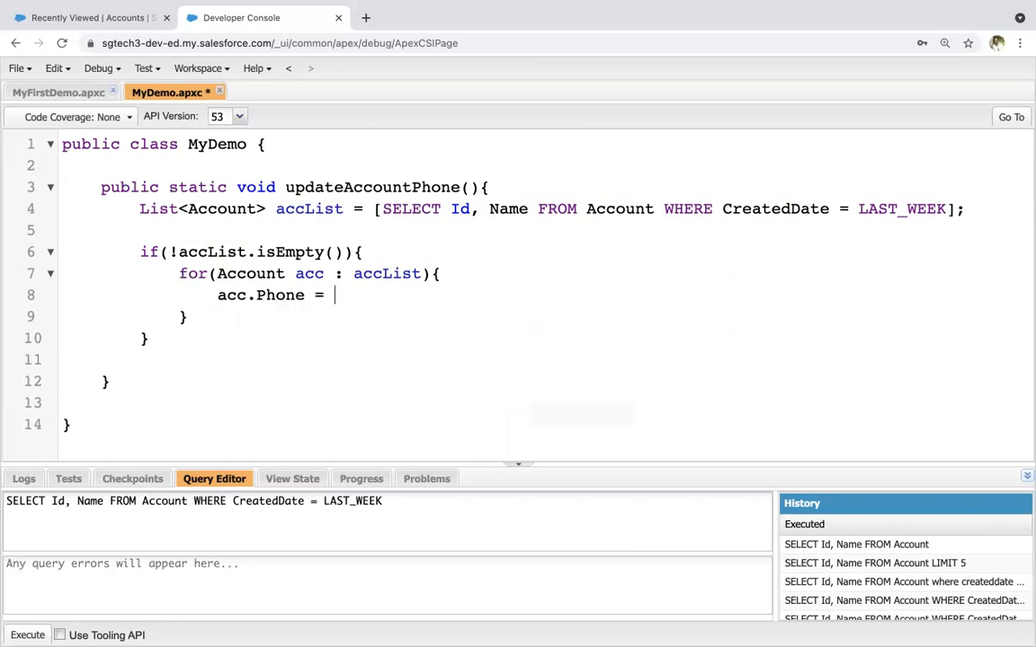
type("'1234'")
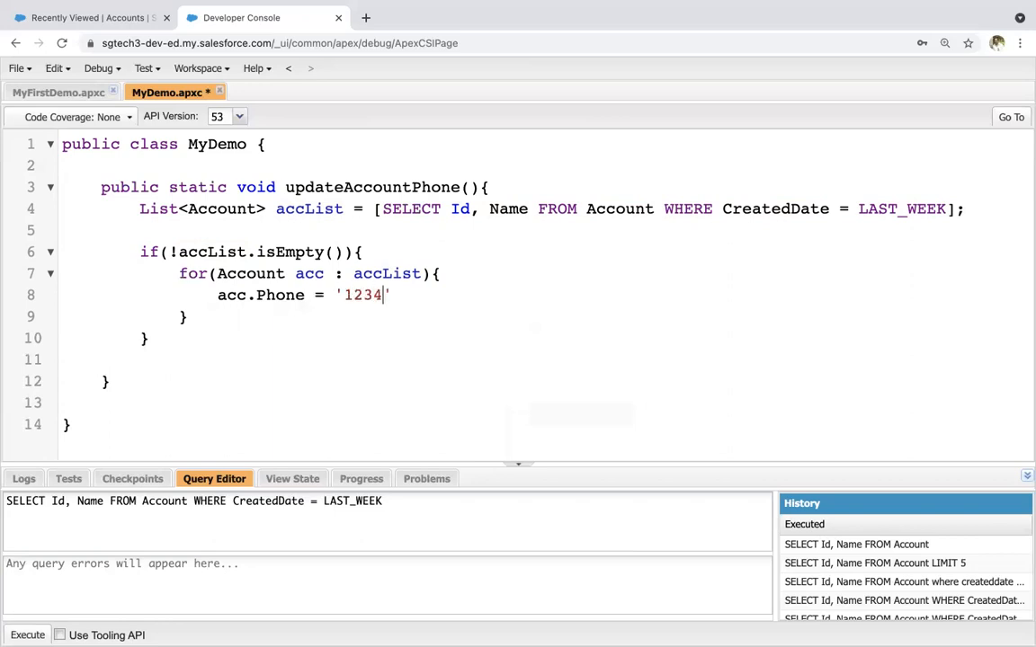
type("567890")
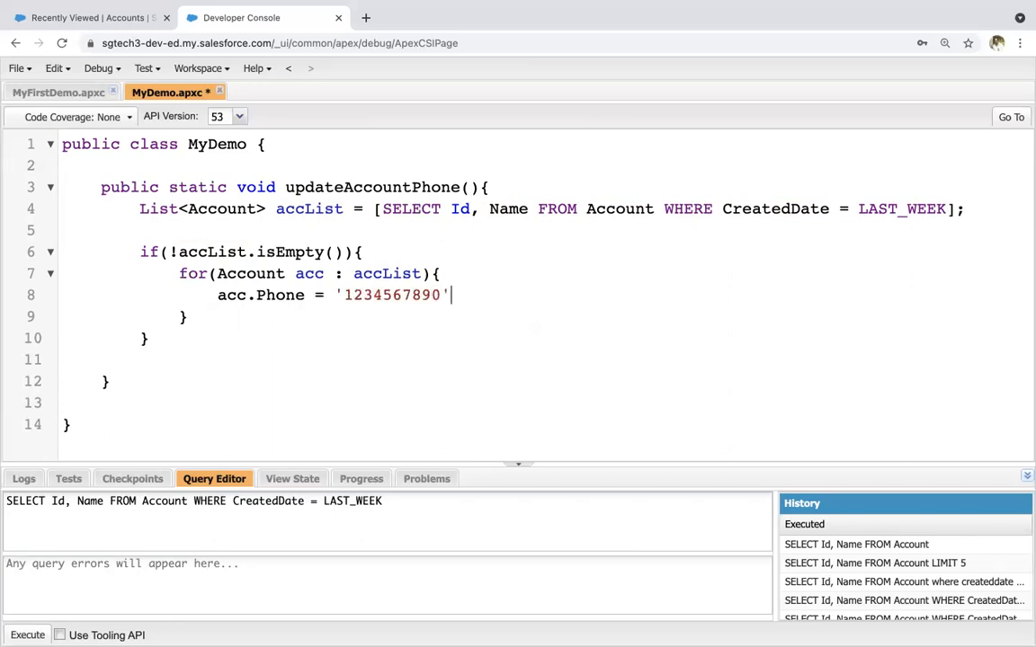
type(";")
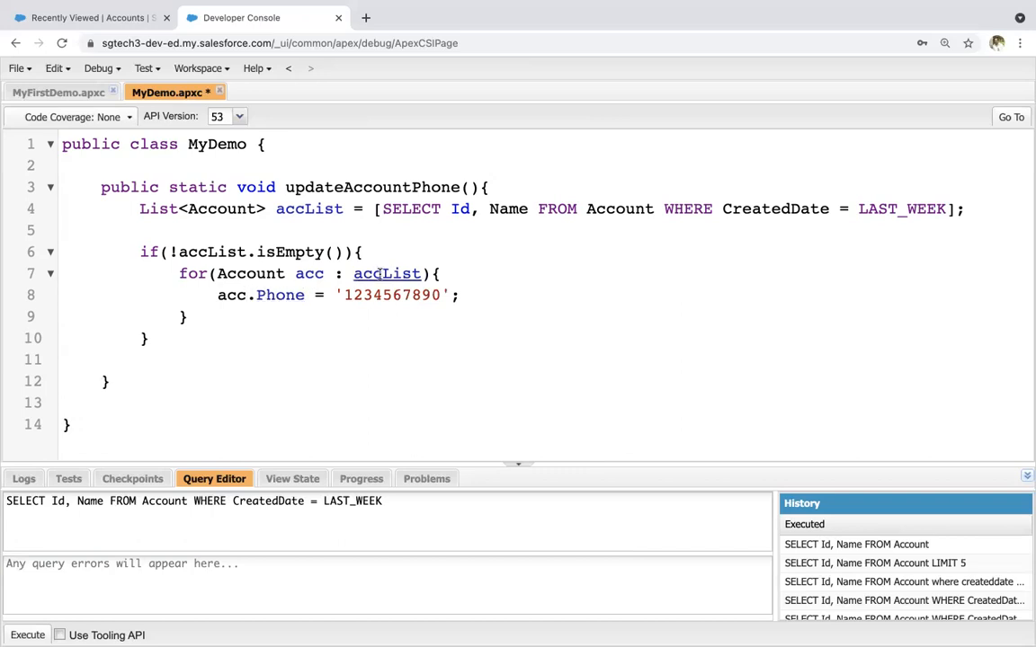
Add a second if (!accList.isEmpty()) block running 'update accList;' and save MyDemo
double_click(387, 274)
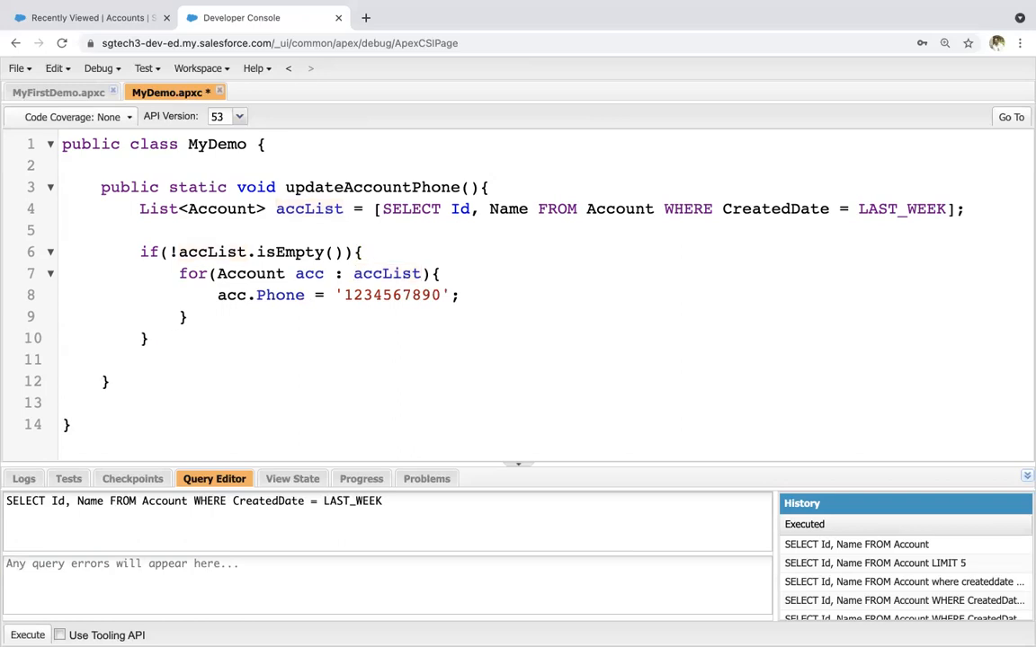
type("if()")
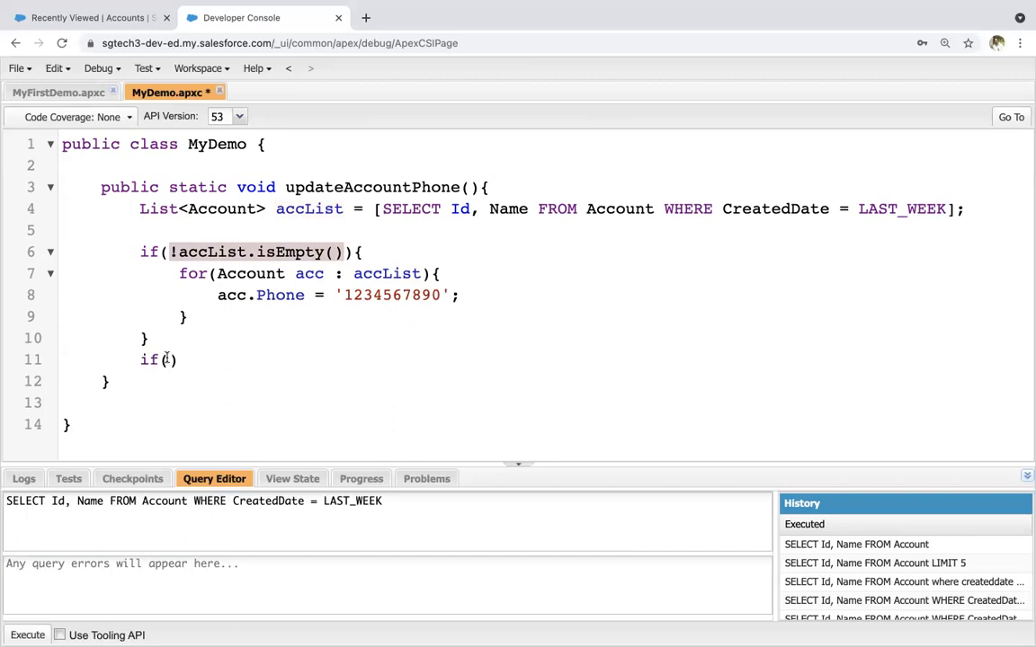
type("!accList.isEmpty()){")
type("update a")
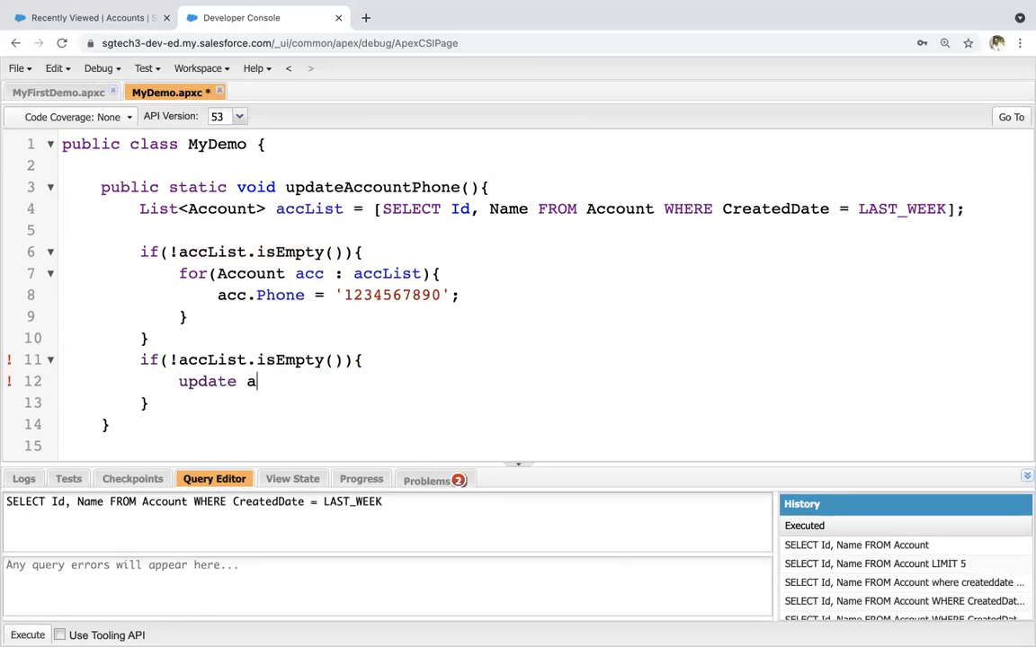
type("ccList;")
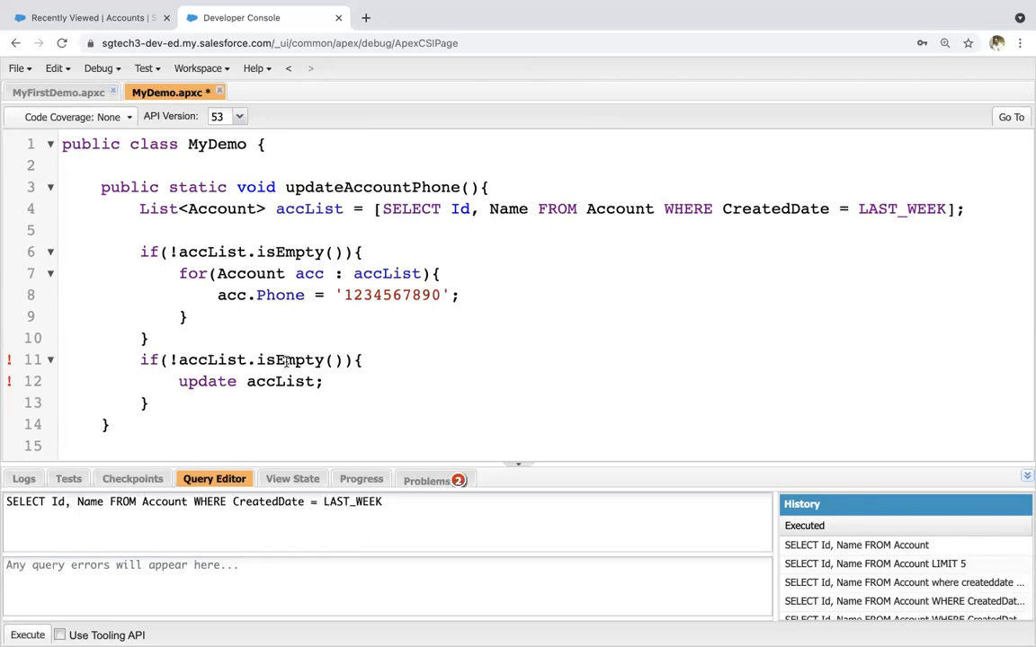
key("ctrl+s")
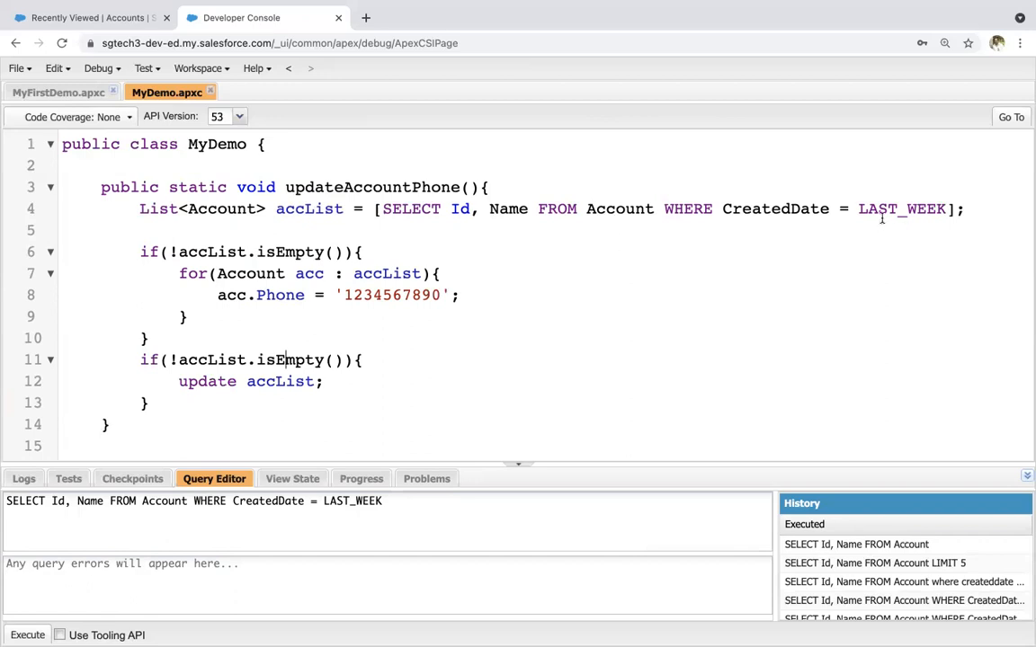
double_click(902, 208)
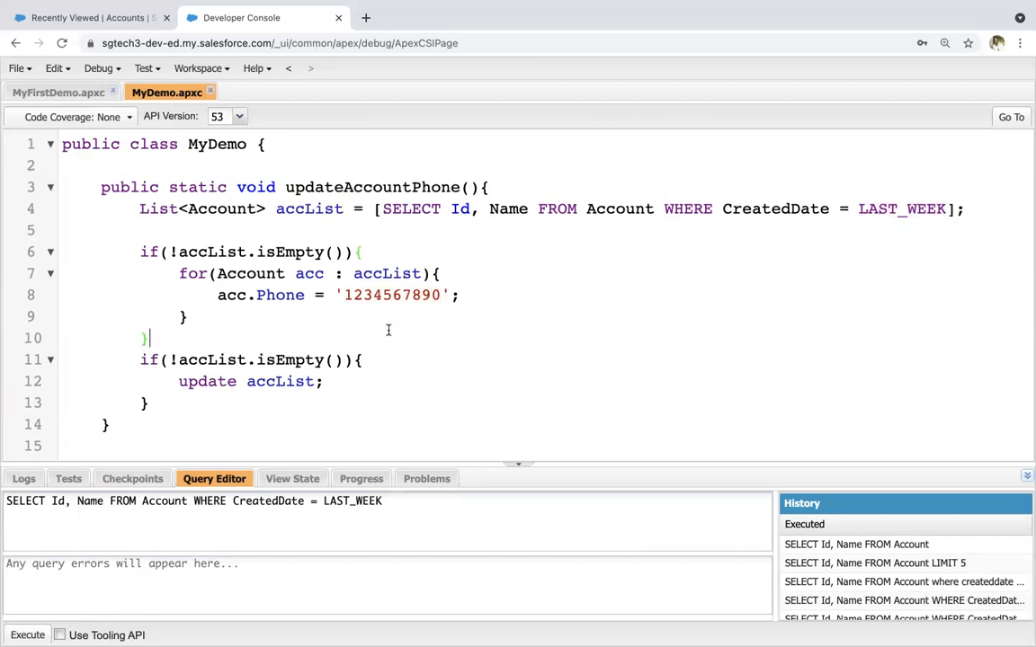
mouse_move(403, 319)
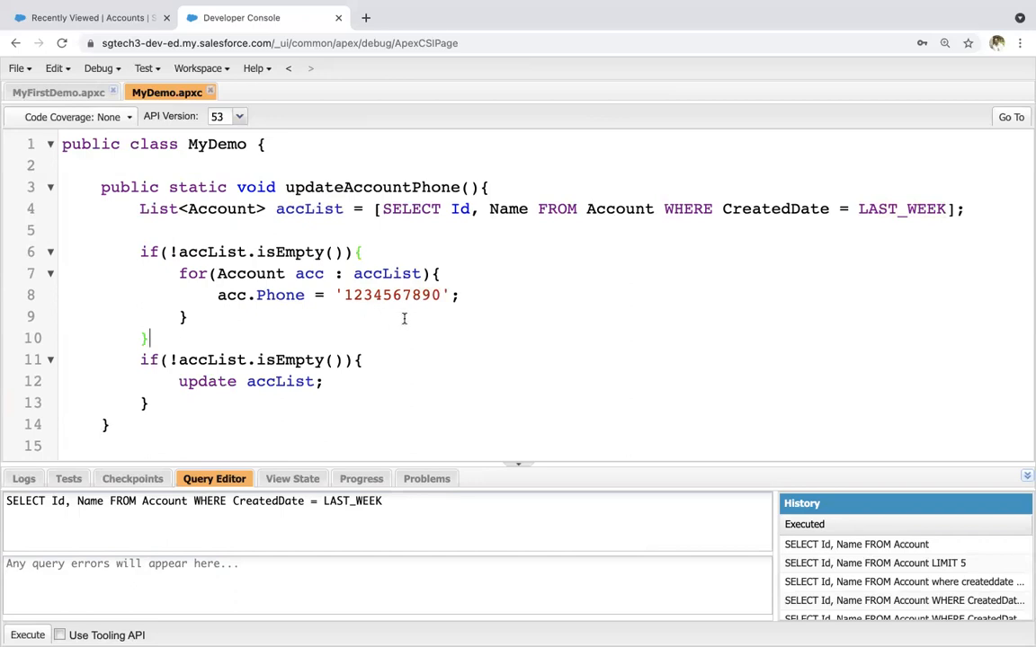
From Debug, open Execute Anonymous and enter 'MyDemo.updateAccountPhone();'
left_click(98, 68)
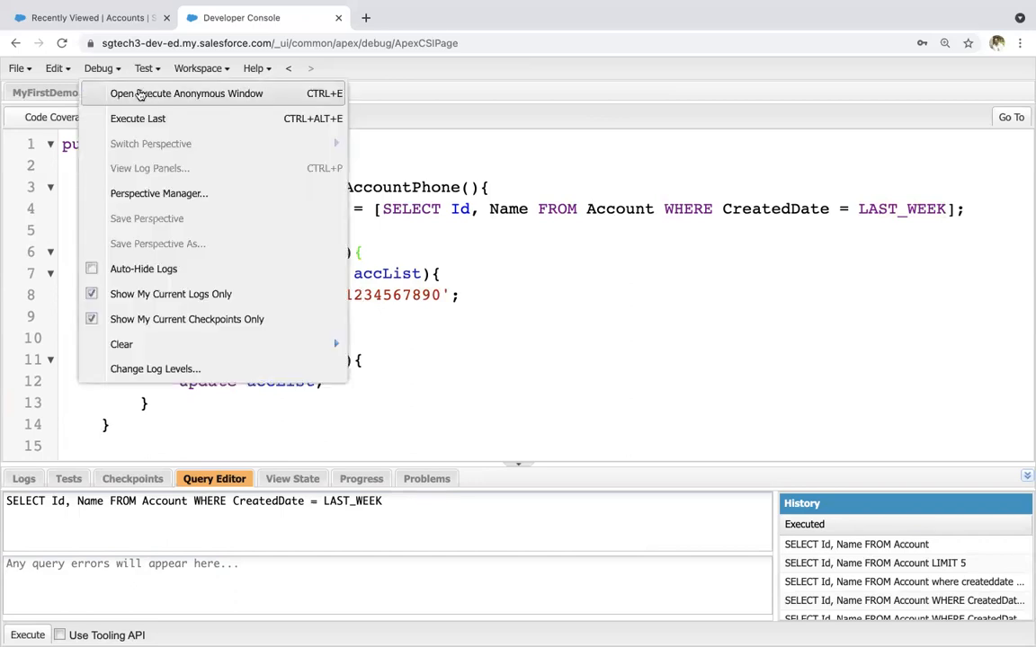
left_click(186, 94)
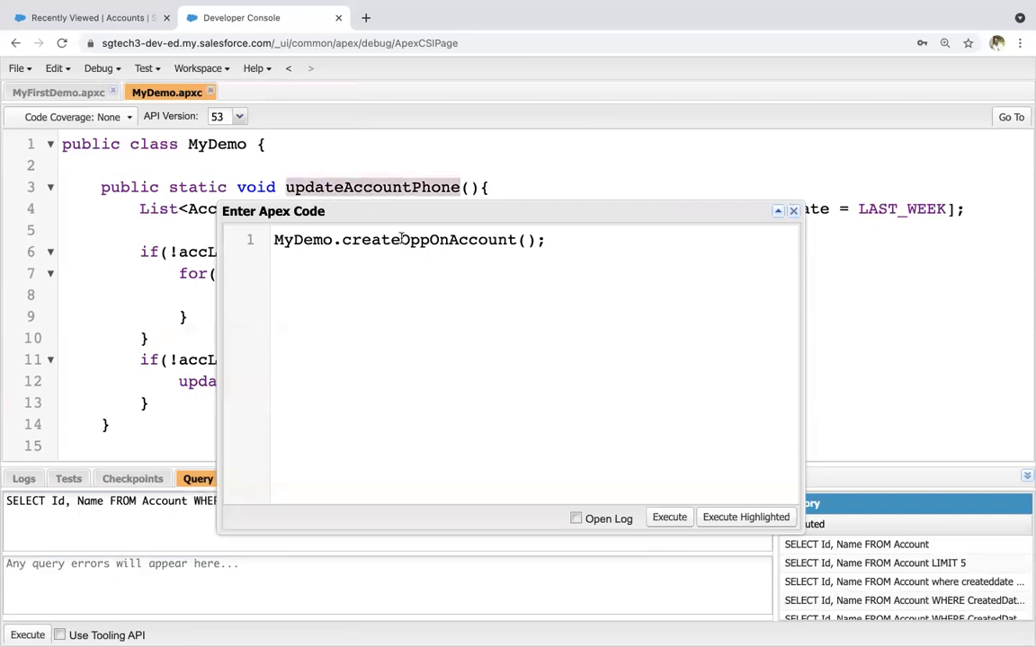
type("MyDemo.updateAccountPhone();")
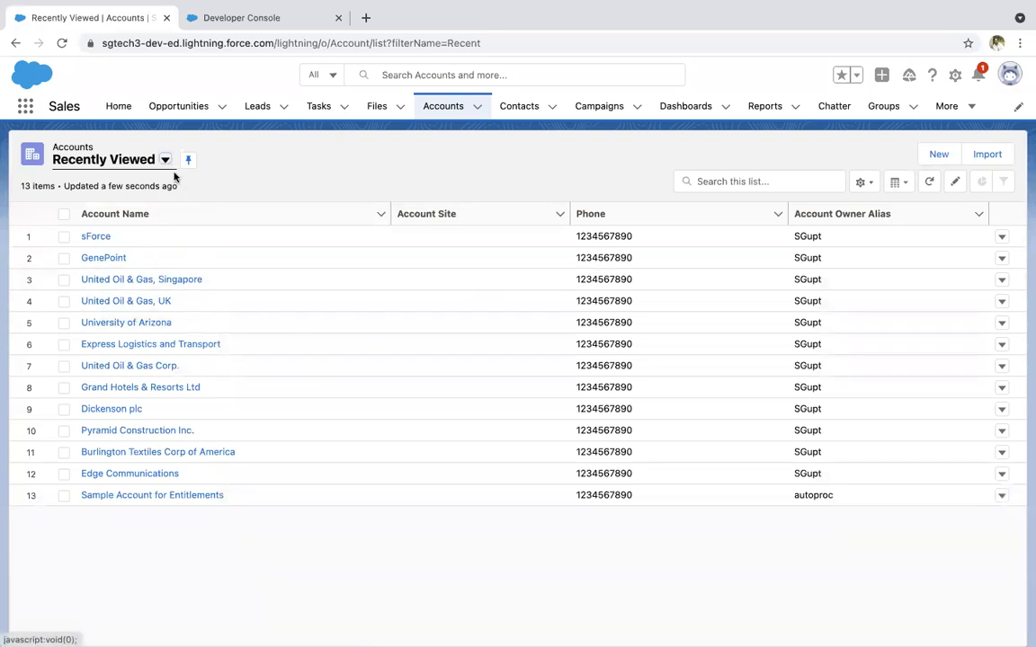
left_click(164, 159)
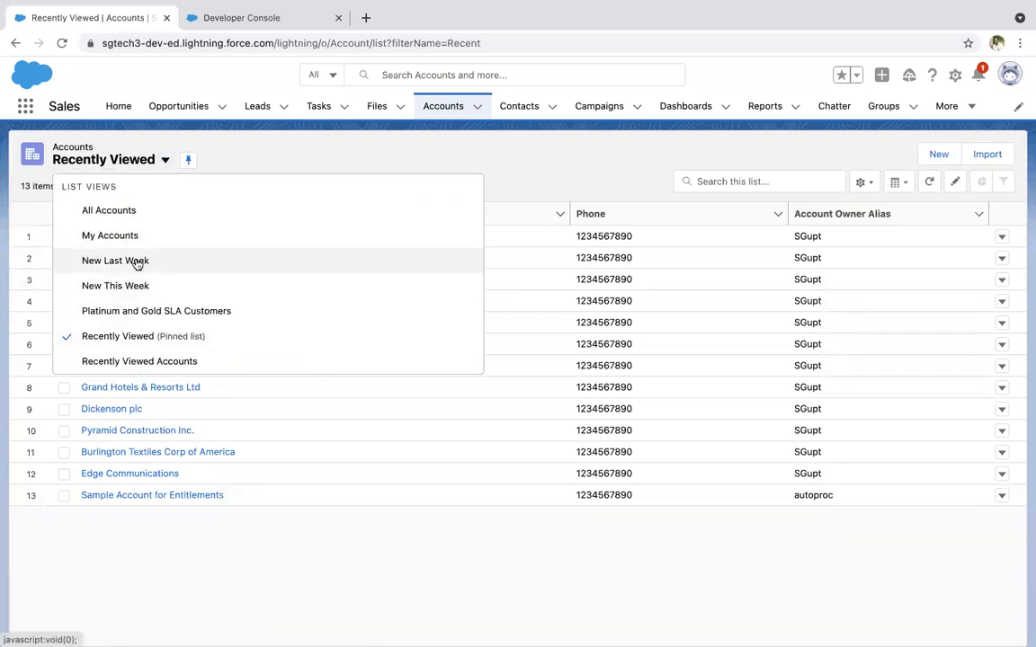
left_click(115, 260)
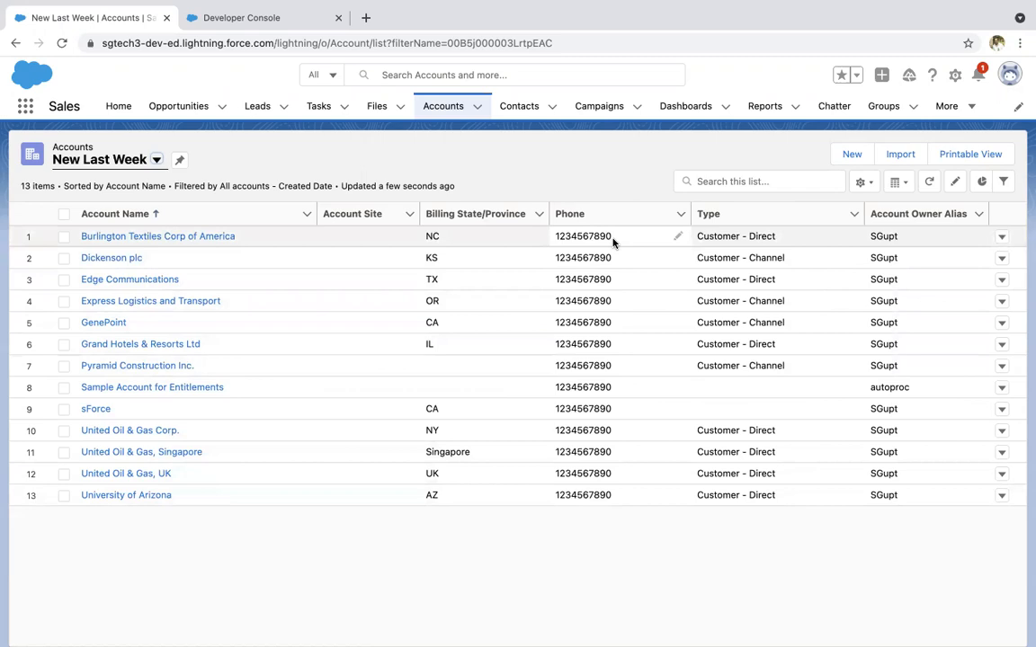
mouse_move(568, 188)
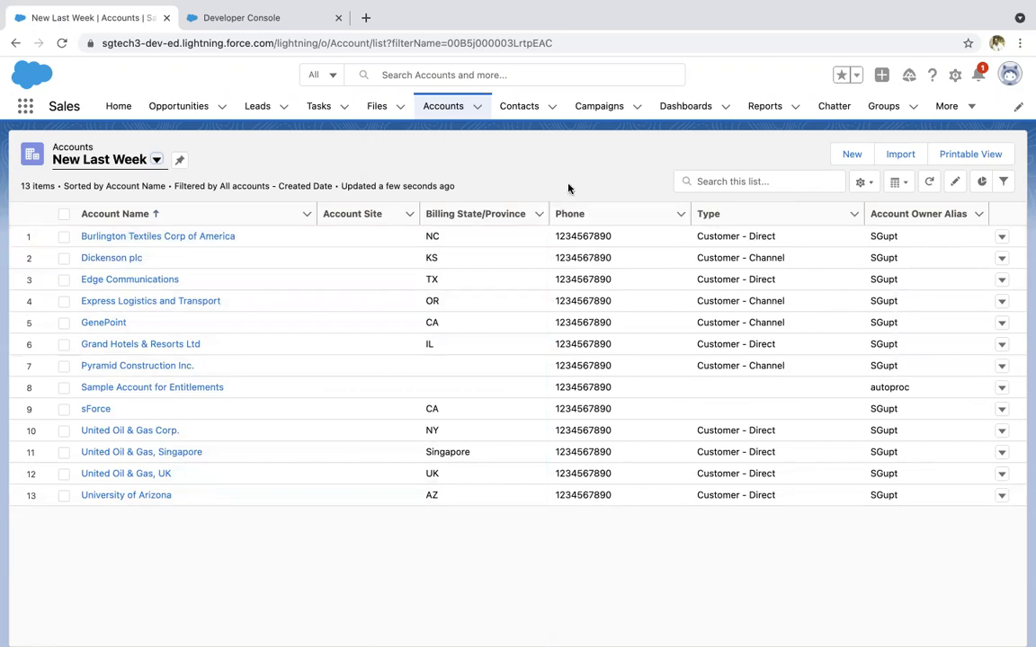
mouse_move(583, 236)
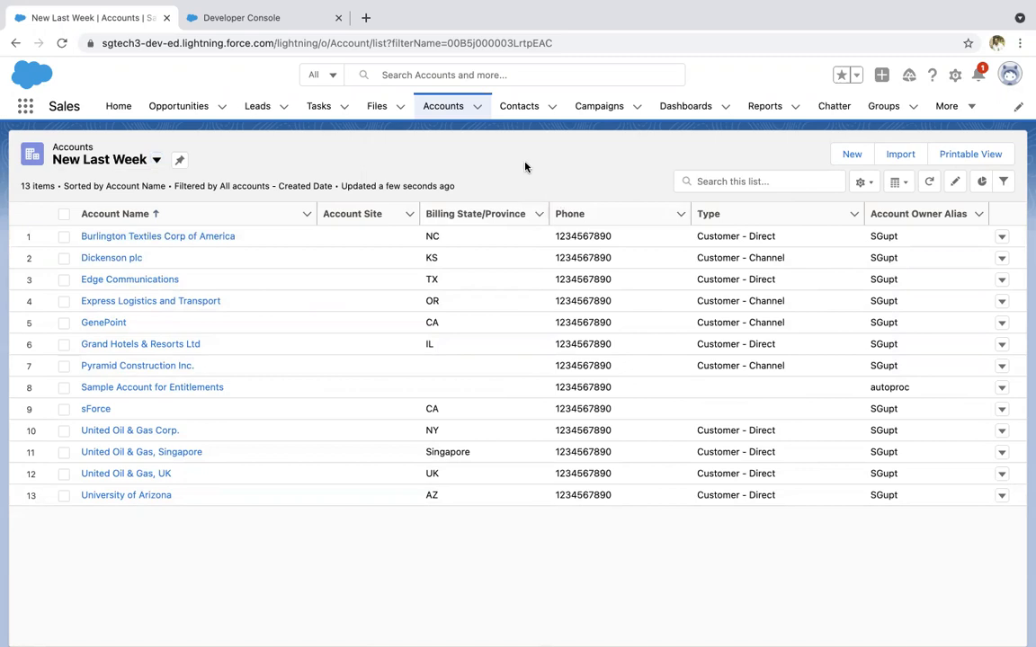
mouse_move(264, 17)
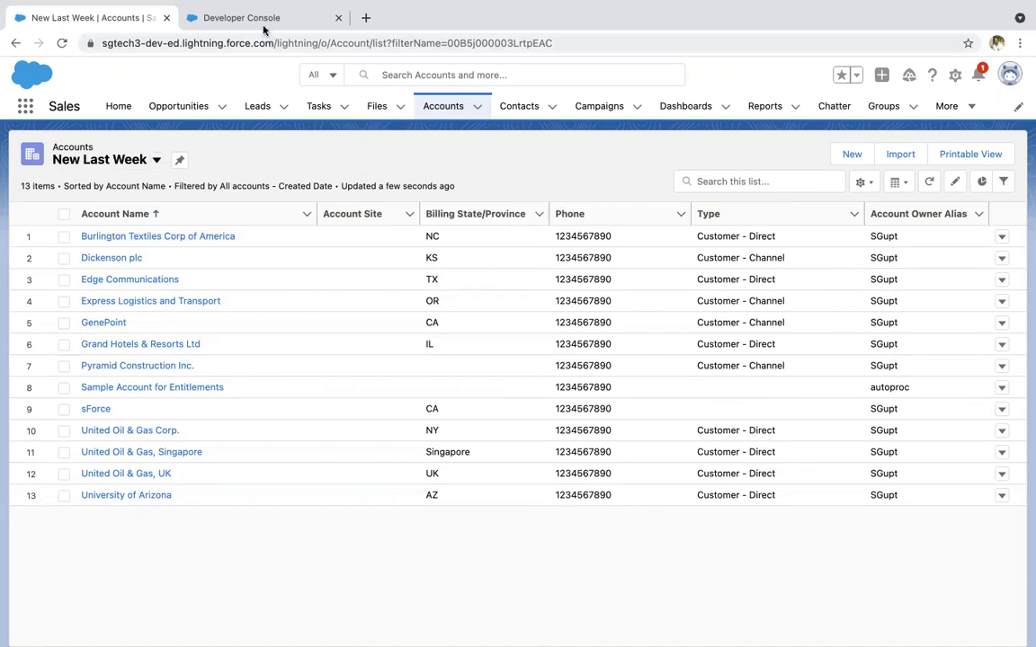
Back in MyDemo, make the for loop iterate directly over the last-week SOQL query
left_click(240, 17)
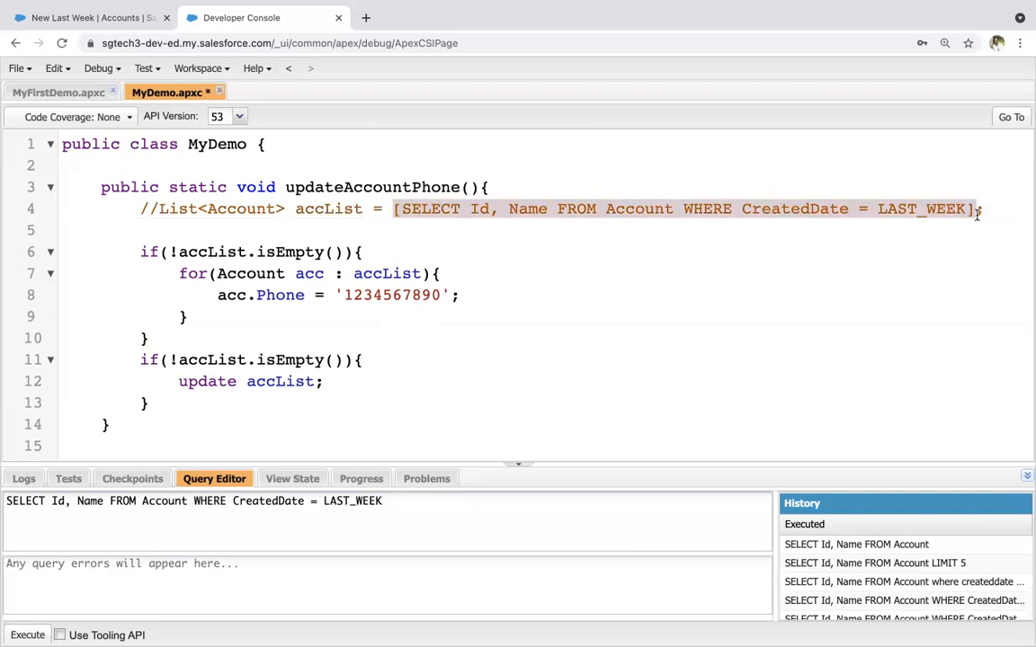
double_click(386, 273)
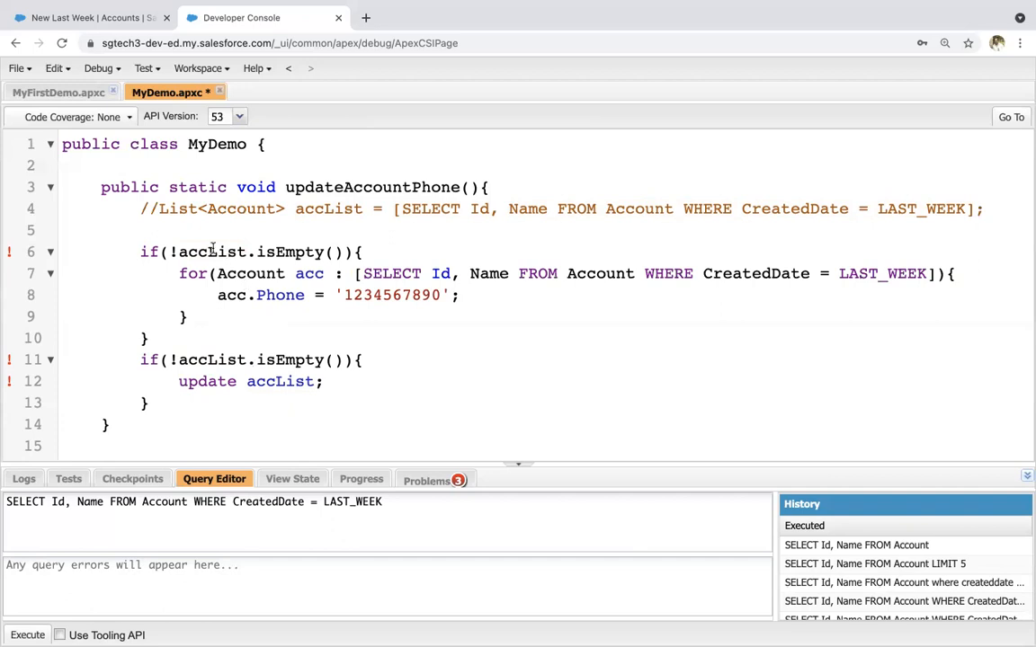
type("List<")
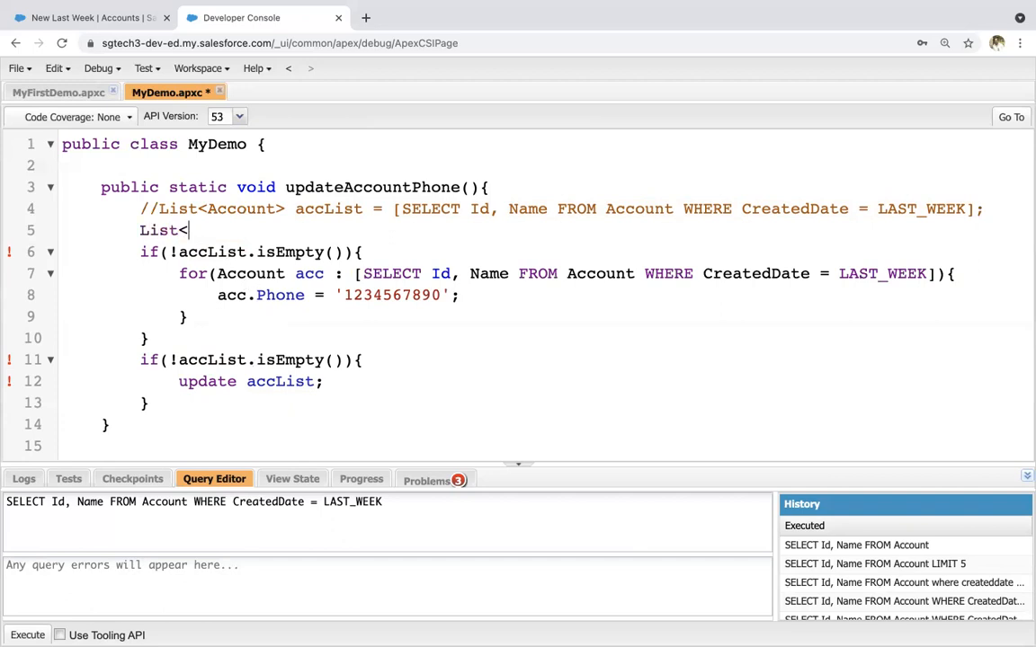
type("Account> accList = new")
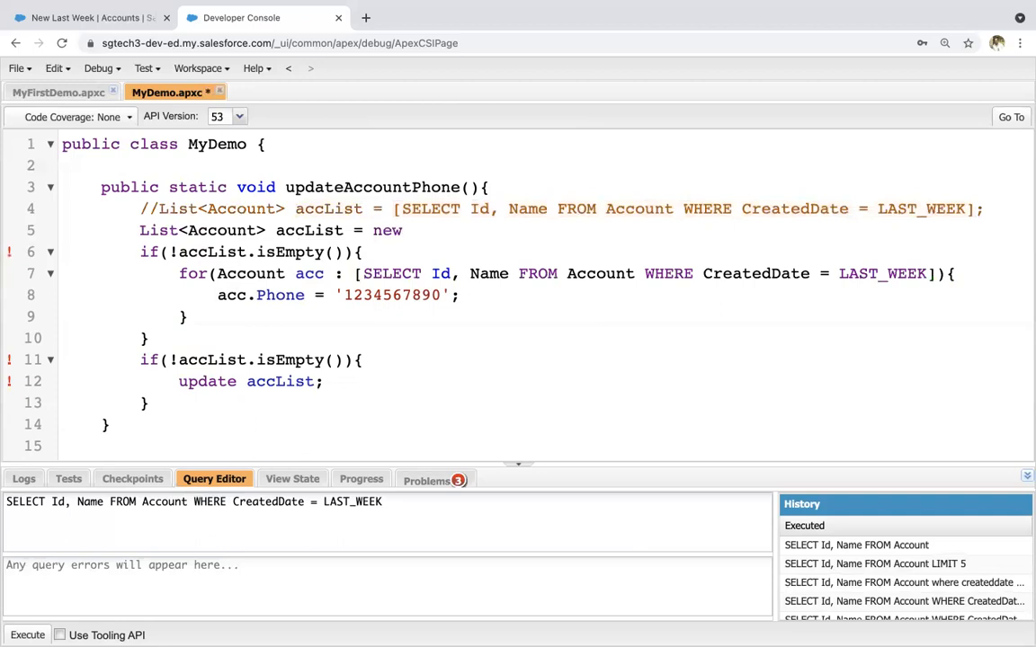
Declare accList as a new empty List<Account> and comment out the outer if check
left_click(413, 230)
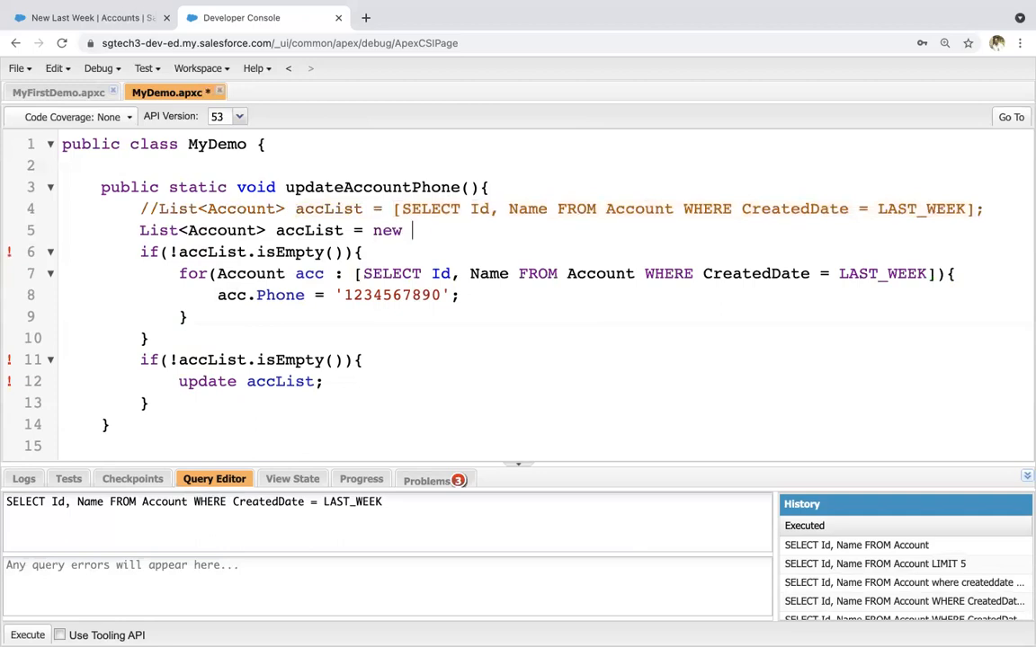
type("List<Account>();")
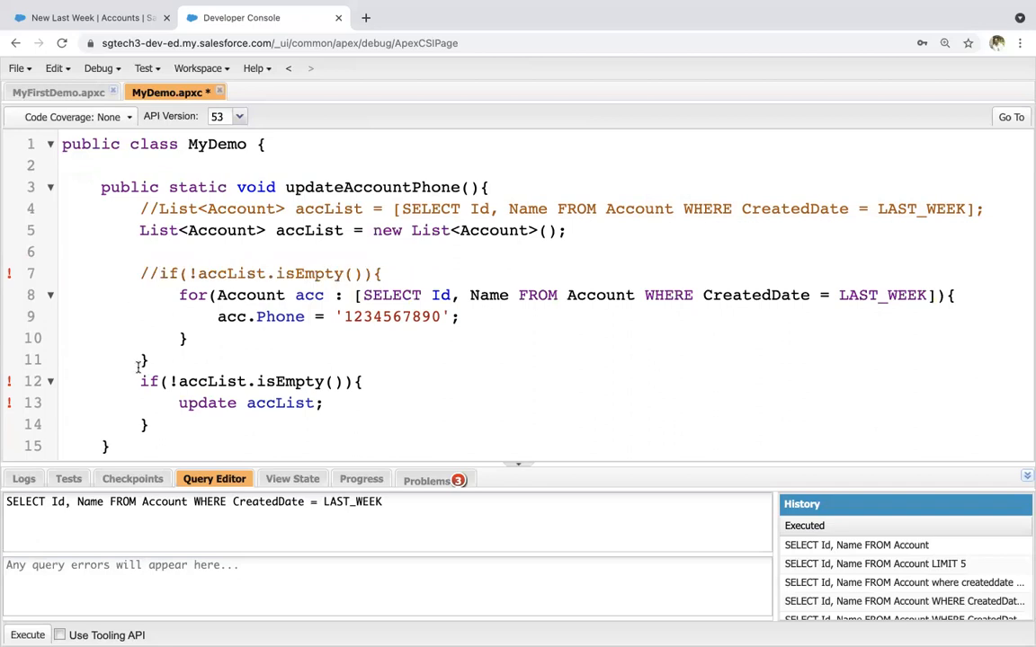
type("//")
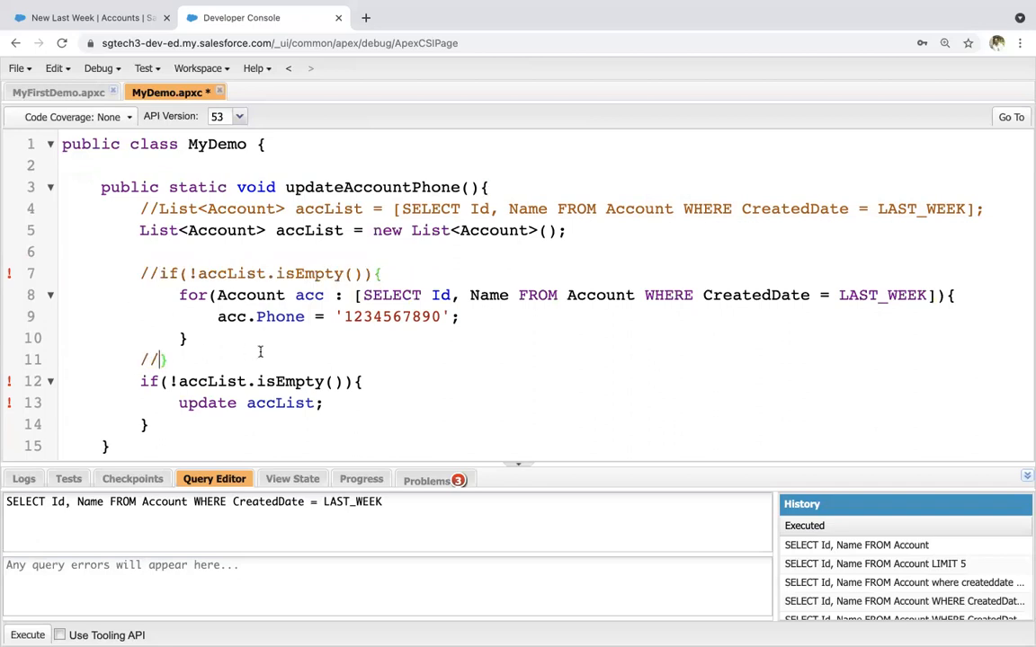
scroll("down", 3)
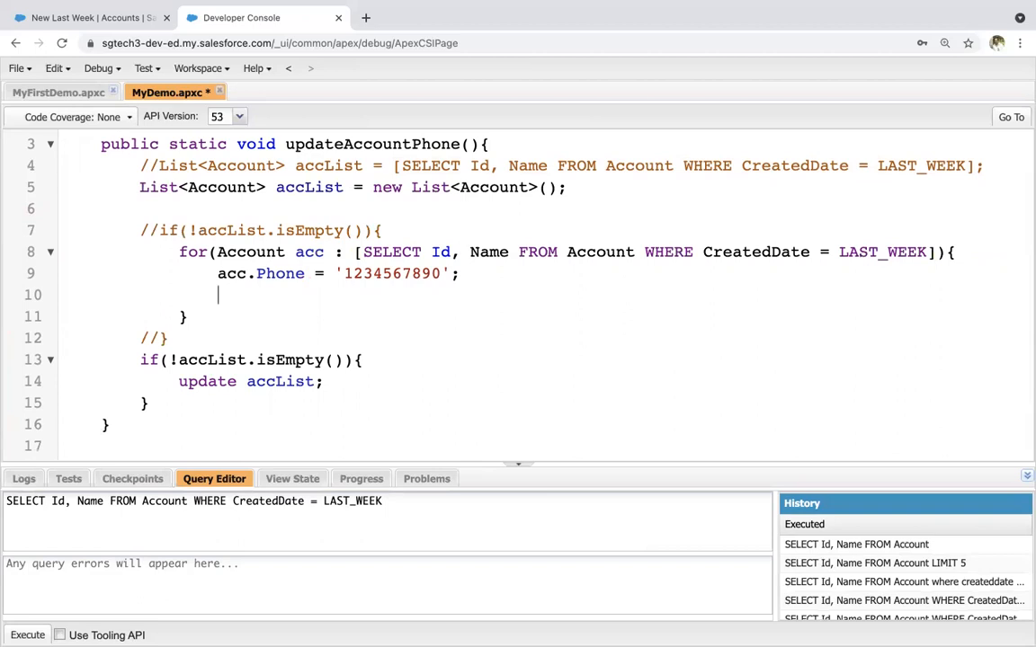
Add 'accList.add(acc);' in the loop, change the phone to '123456', and save
type("accList")
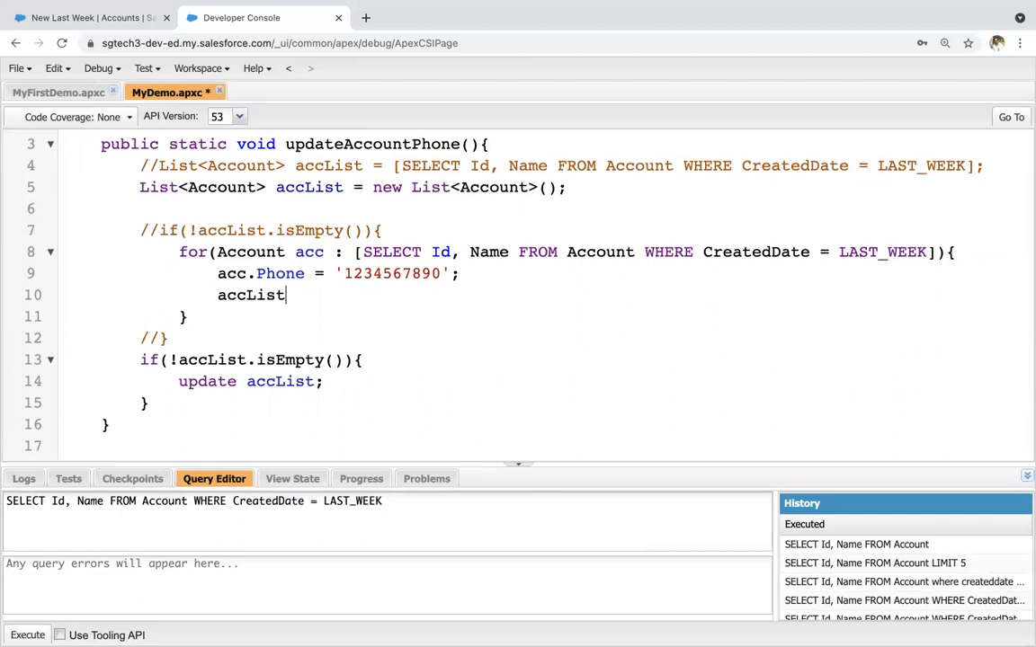
type(".add(acc)")
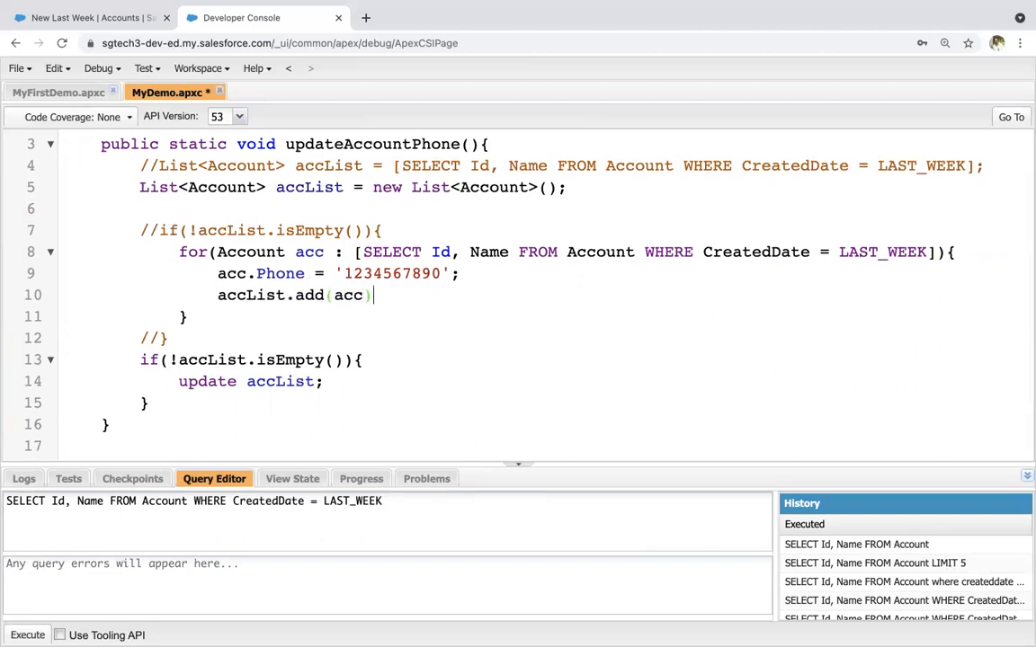
type(";")
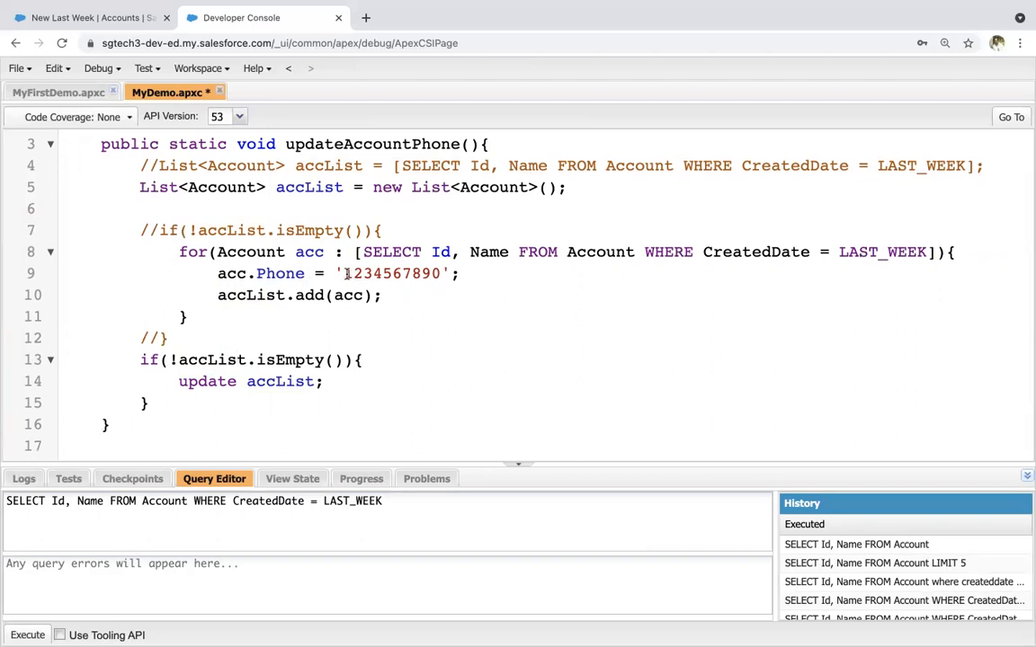
key("Backspace")
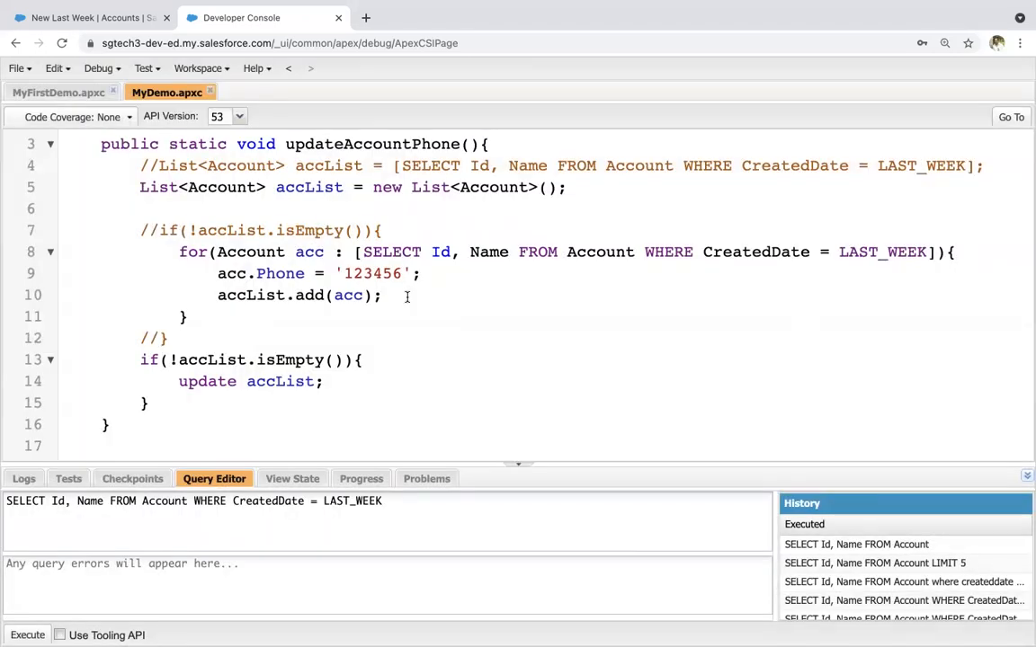
left_click(90, 55)
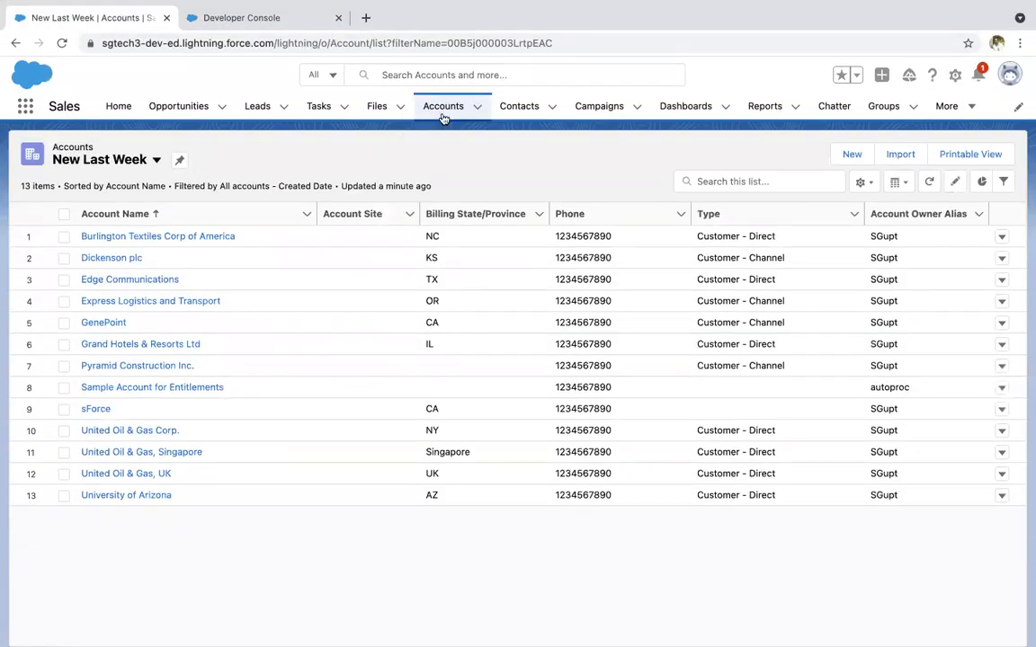
Reload Accounts, open New Last Week to confirm all 13 phones read 123456, then return to MyDemo
left_click(156, 159)
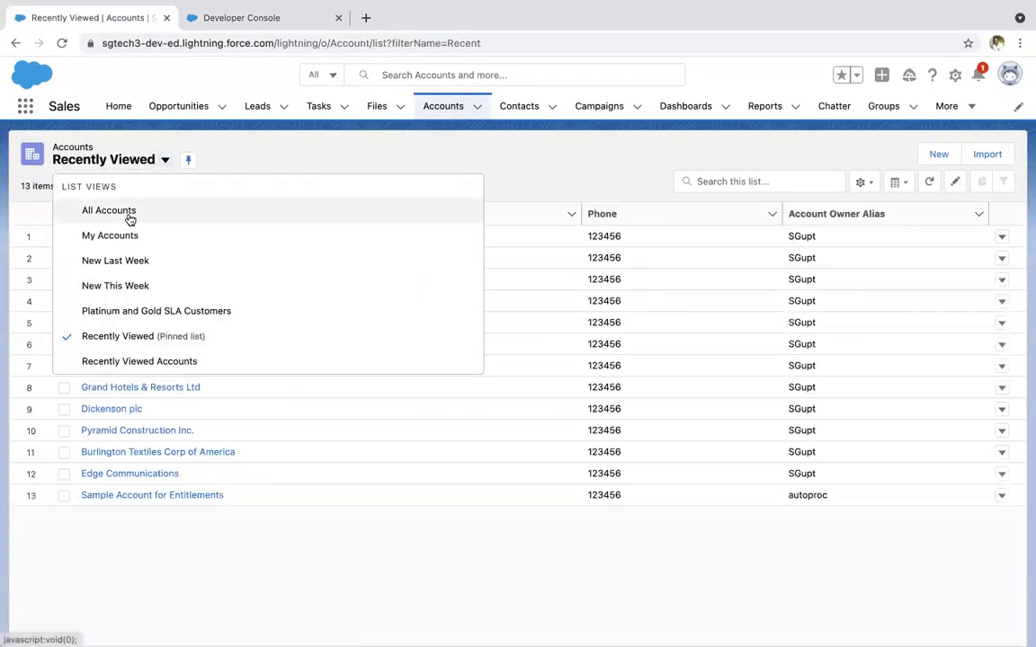
left_click(115, 260)
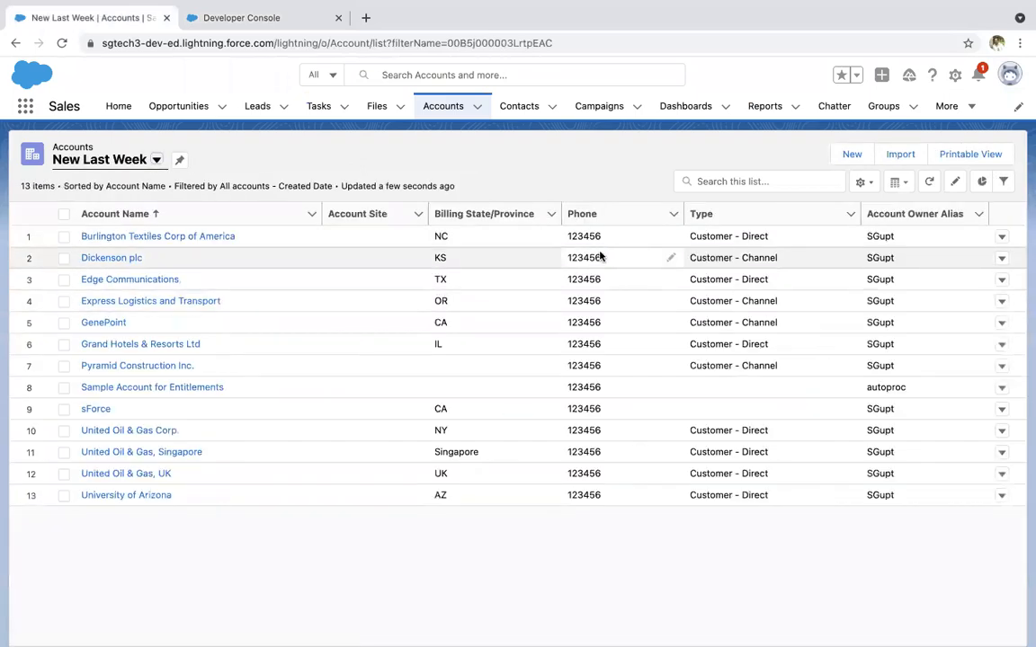
mouse_move(531, 162)
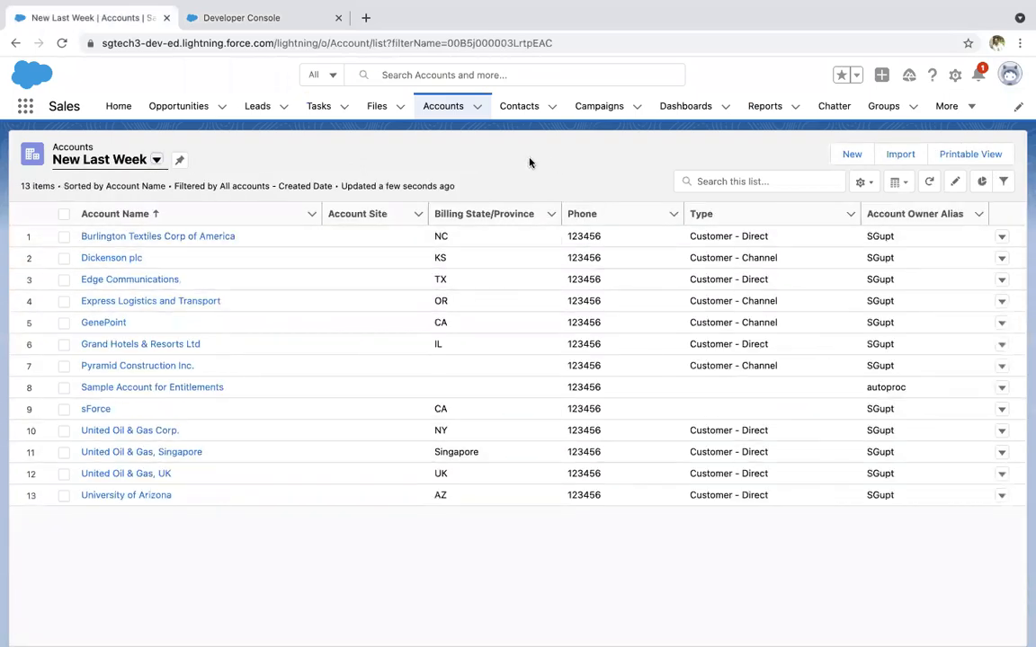
left_click(241, 18)
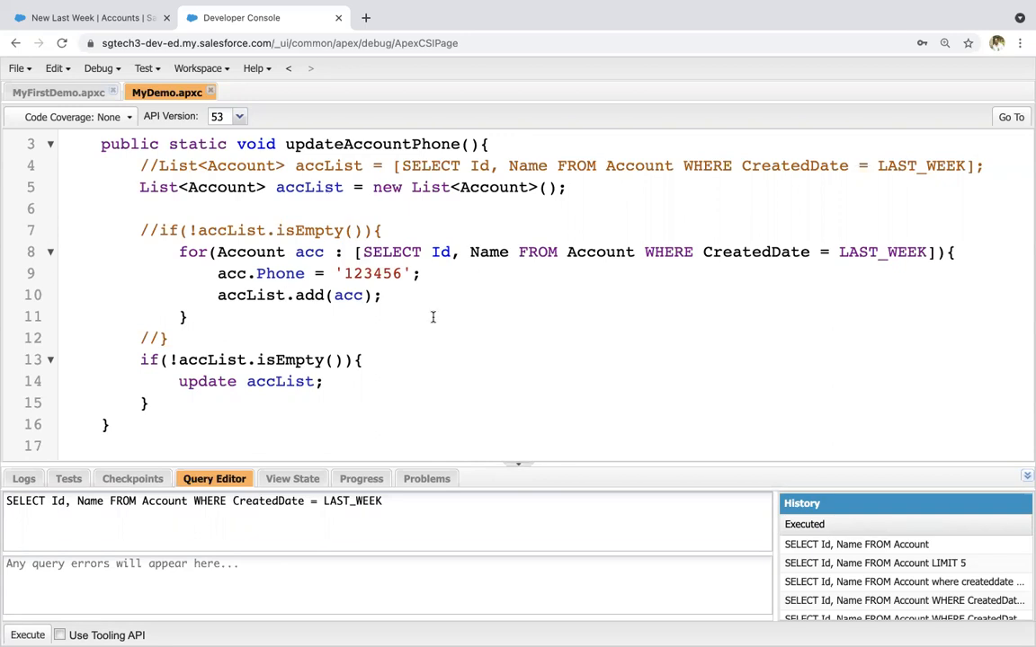
mouse_move(524, 470)
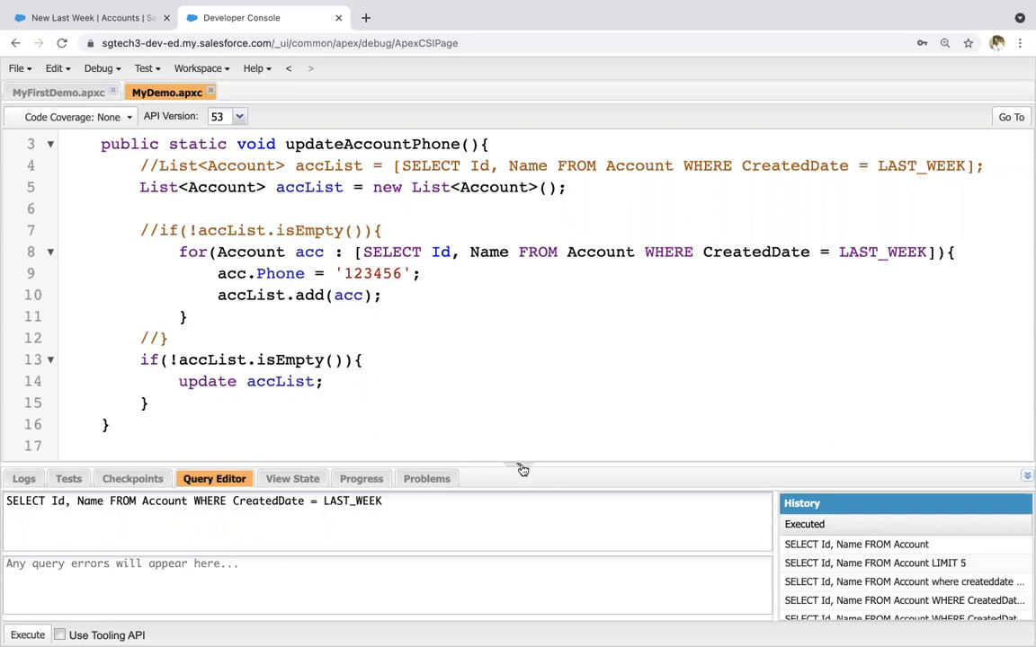